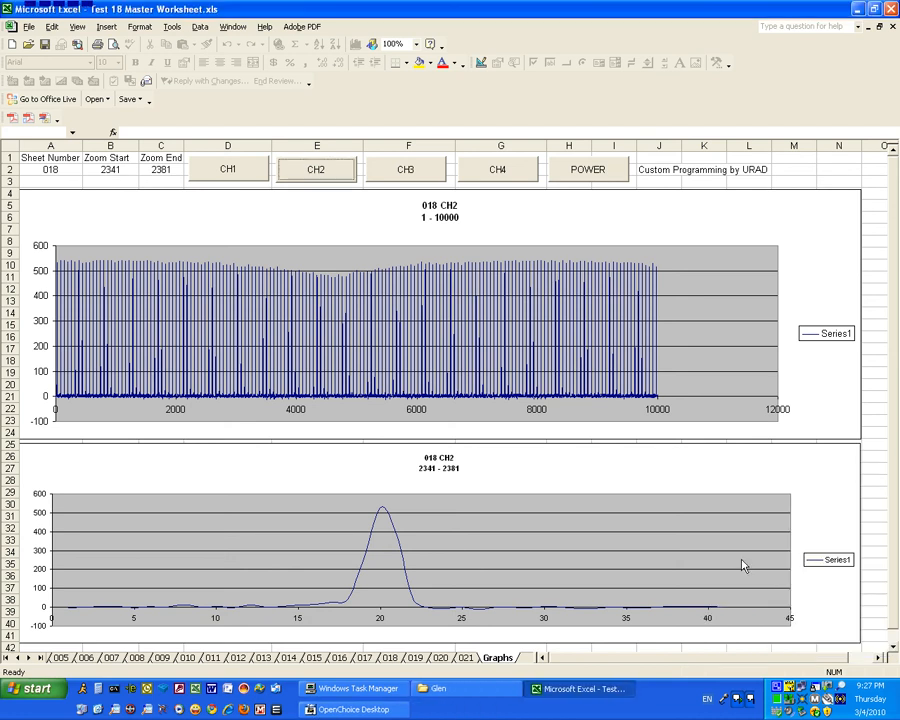
pyautogui.moveTo(744, 564)
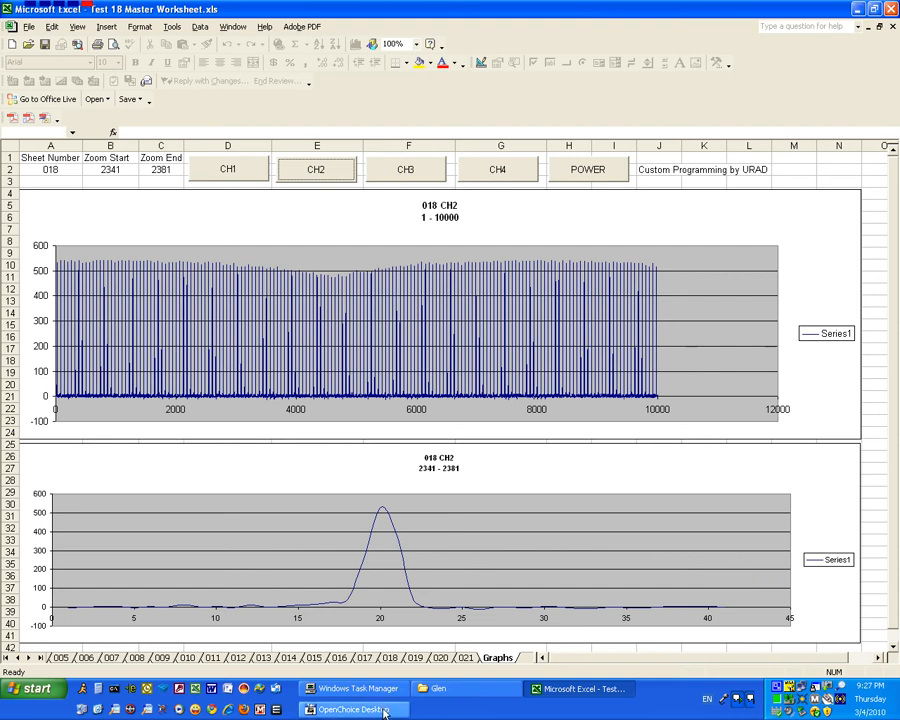
pyautogui.moveTo(380, 710)
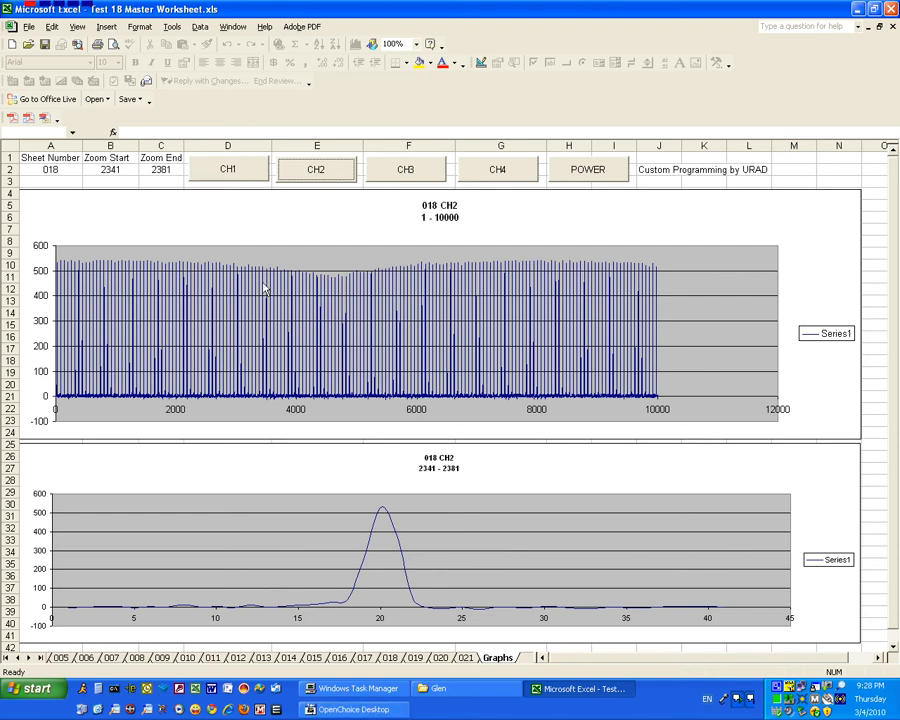
pyautogui.moveTo(498, 468)
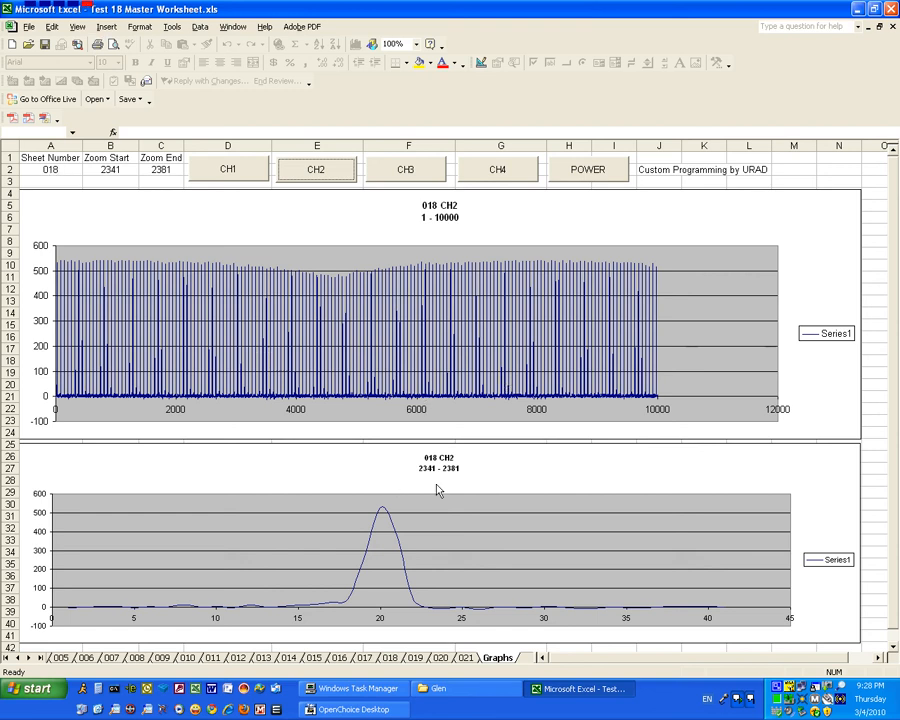
pyautogui.moveTo(318, 602)
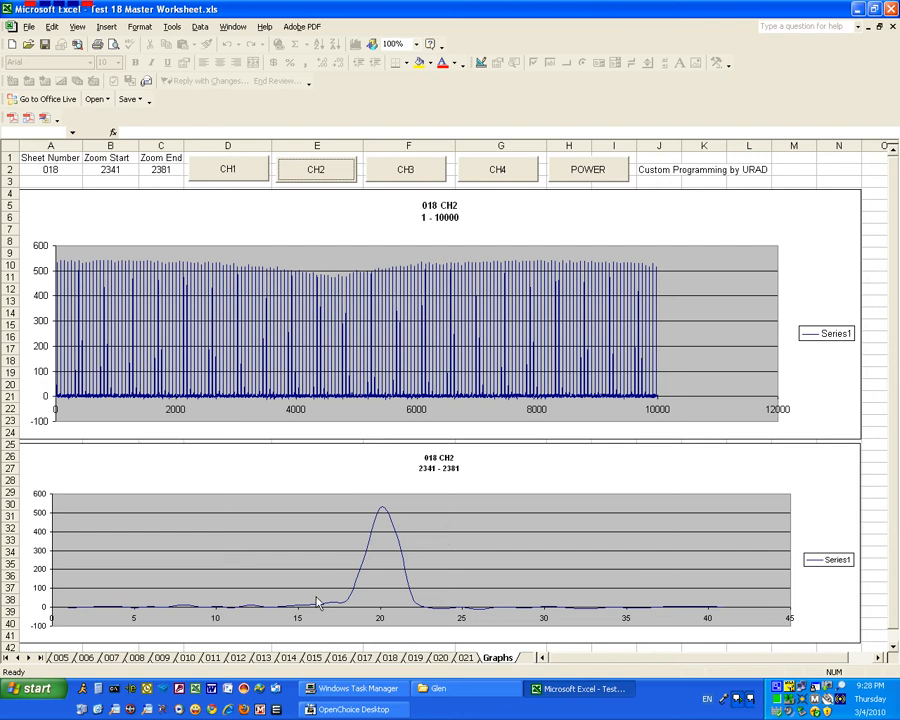
pyautogui.moveTo(420, 610)
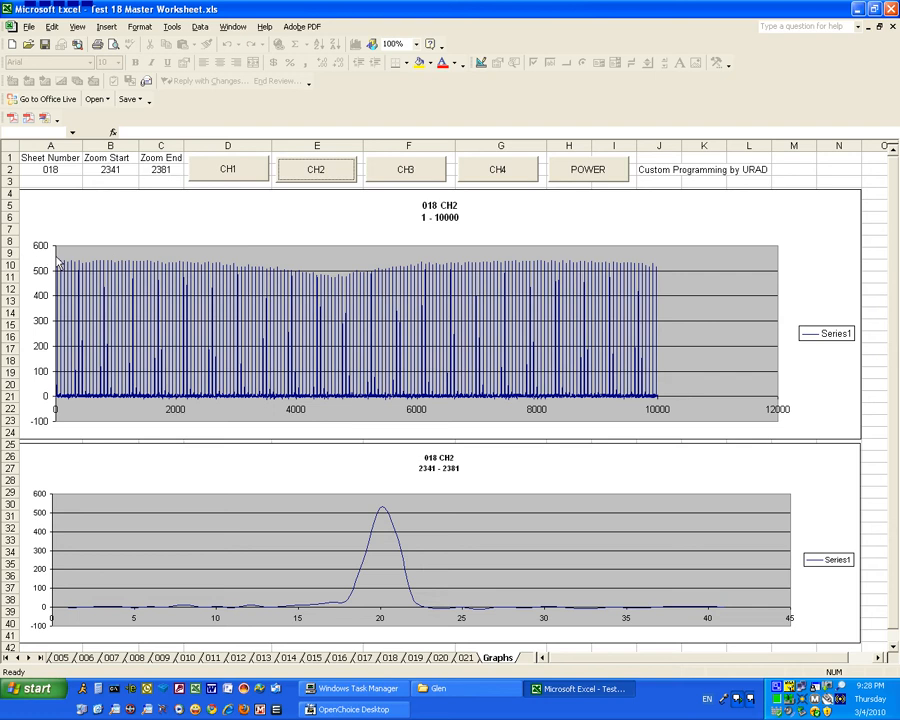
pyautogui.moveTo(552, 370)
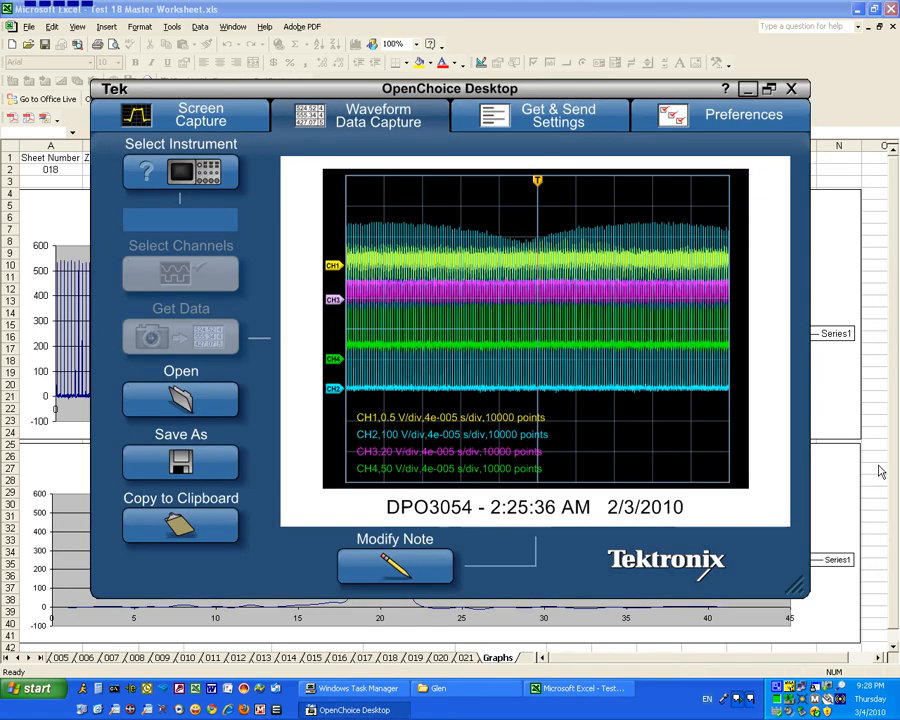
pyautogui.moveTo(720, 470)
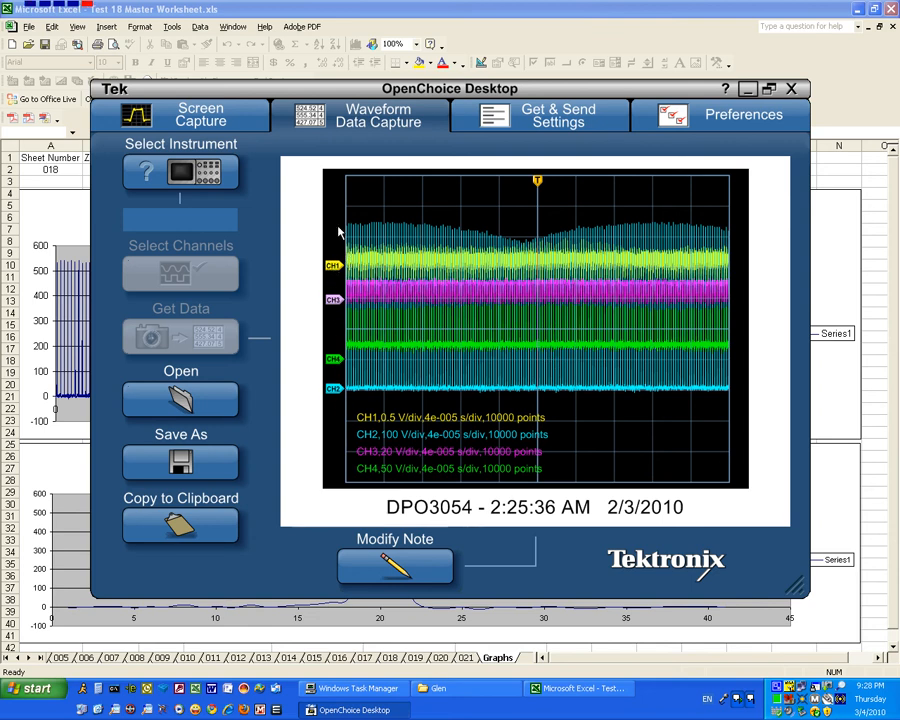
pyautogui.moveTo(532, 252)
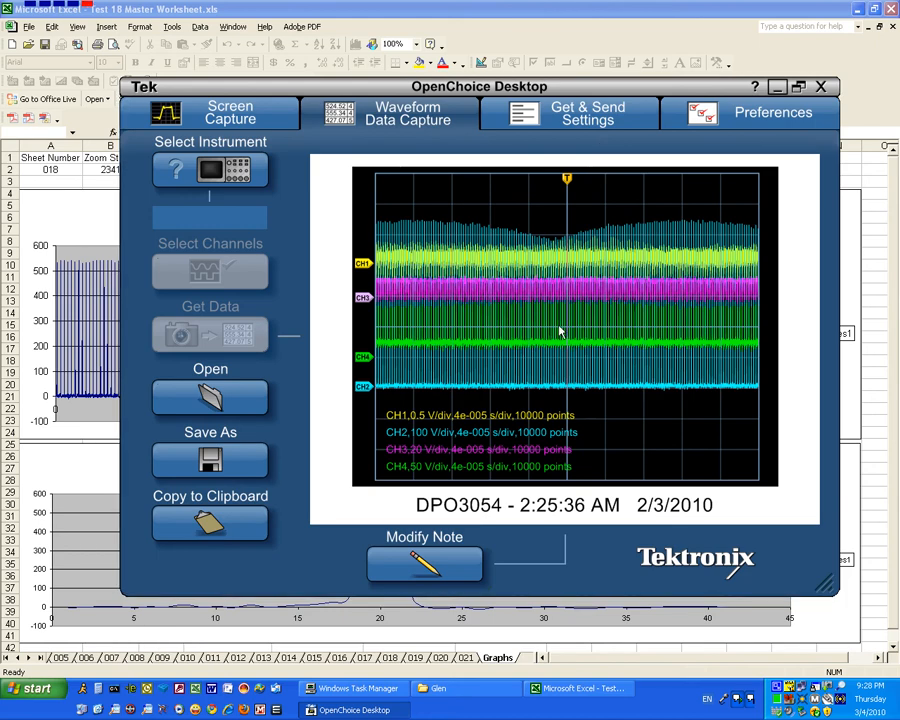
pyautogui.moveTo(706, 306)
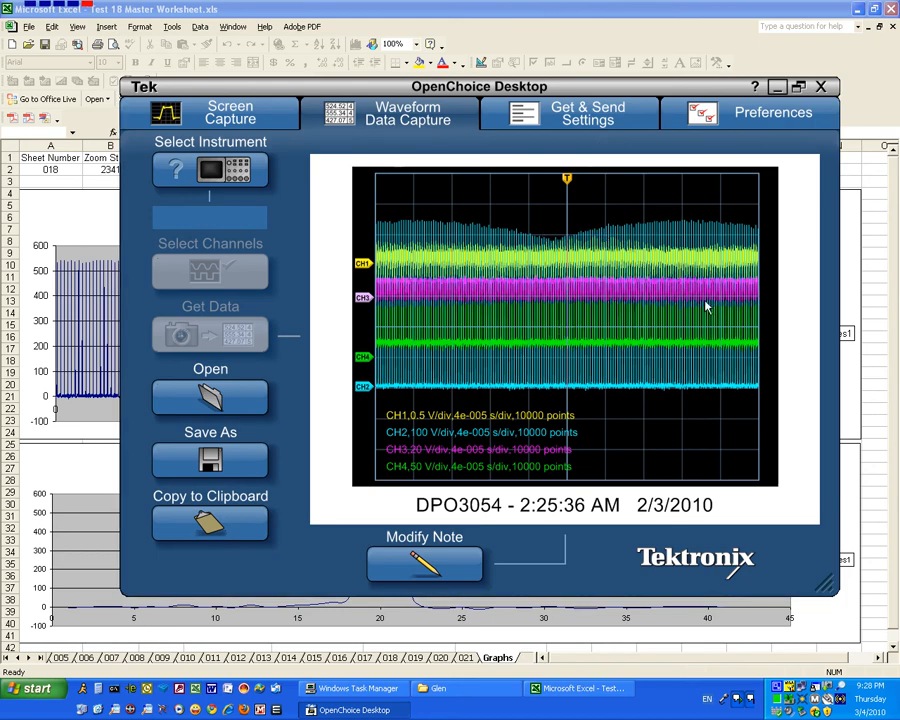
pyautogui.moveTo(762, 338)
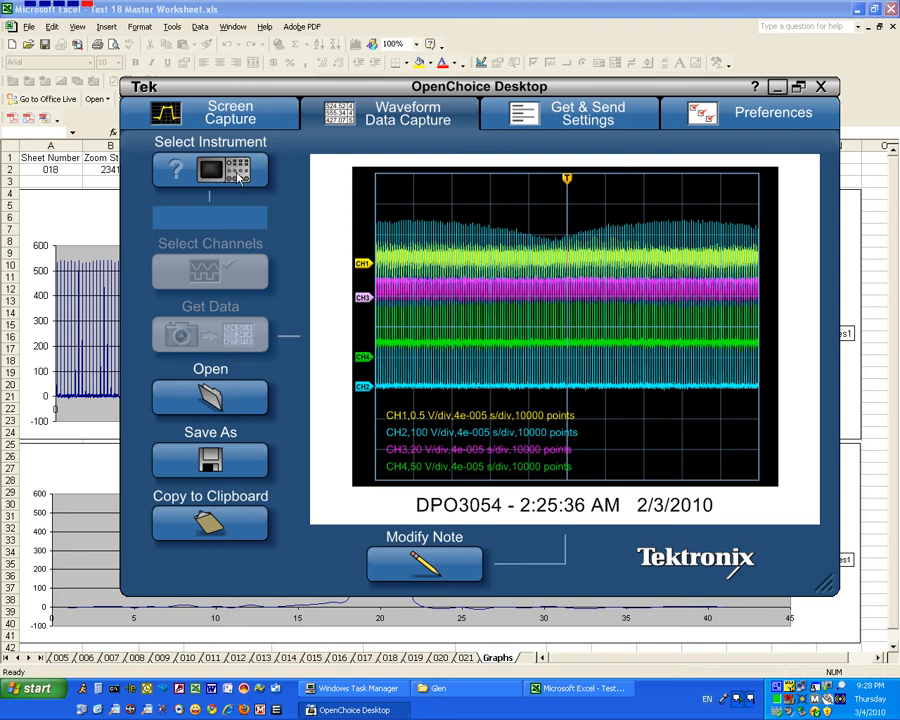
# Show the captured DPO3054 oscilloscope screen image with its tall cyan pulse and measurements.
pyautogui.click(210, 334)
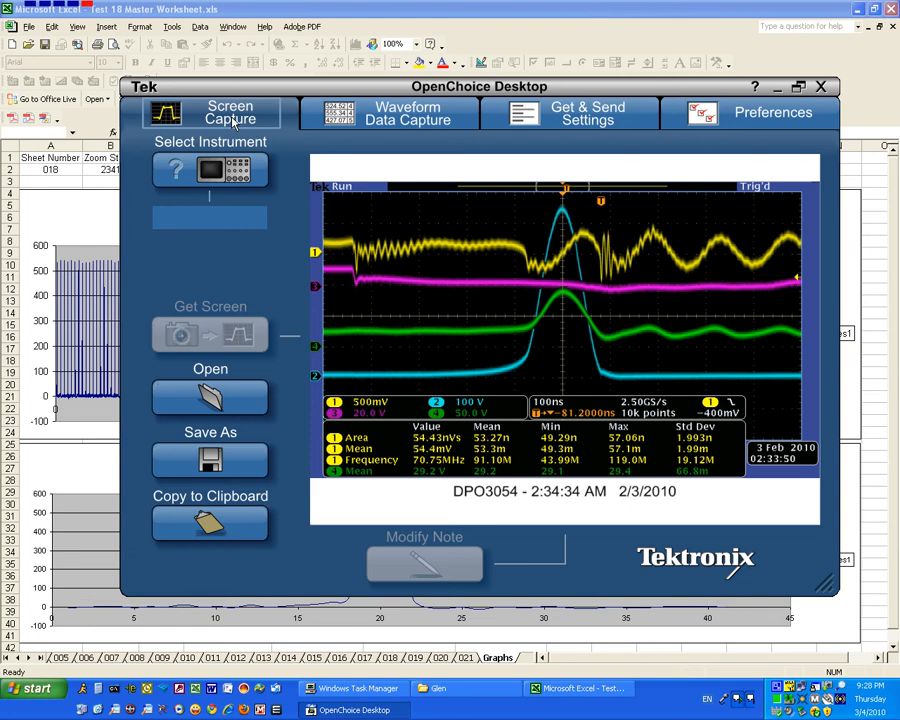
pyautogui.moveTo(672, 250)
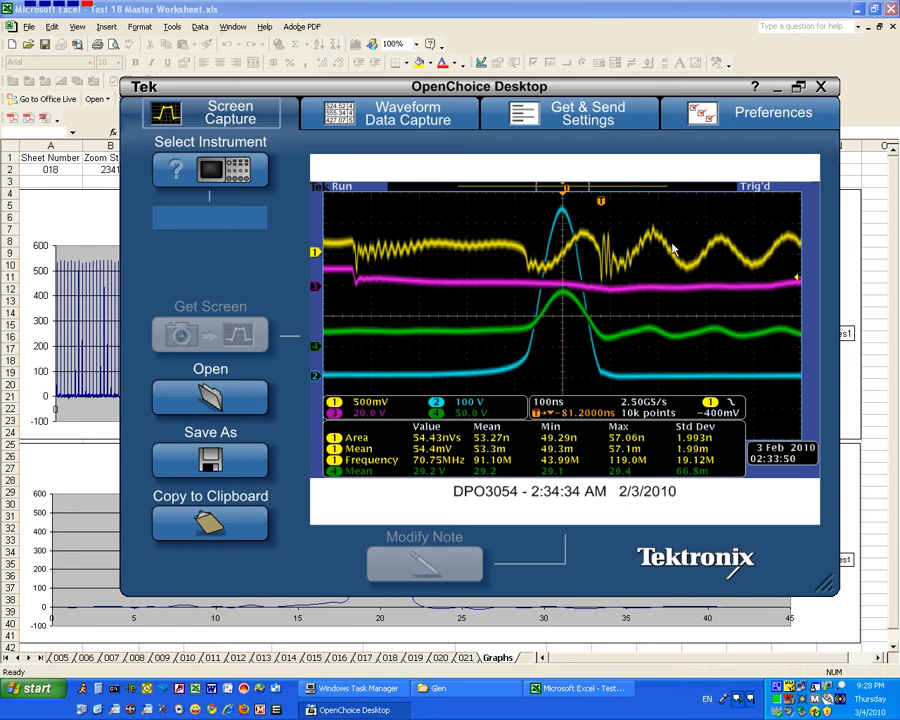
pyautogui.moveTo(604, 280)
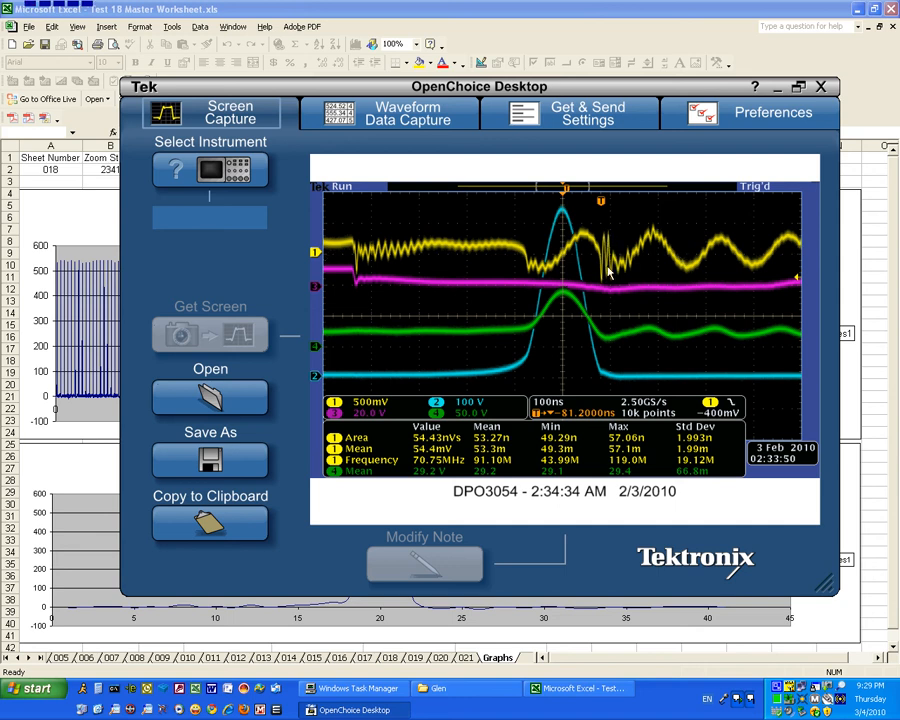
pyautogui.moveTo(612, 280)
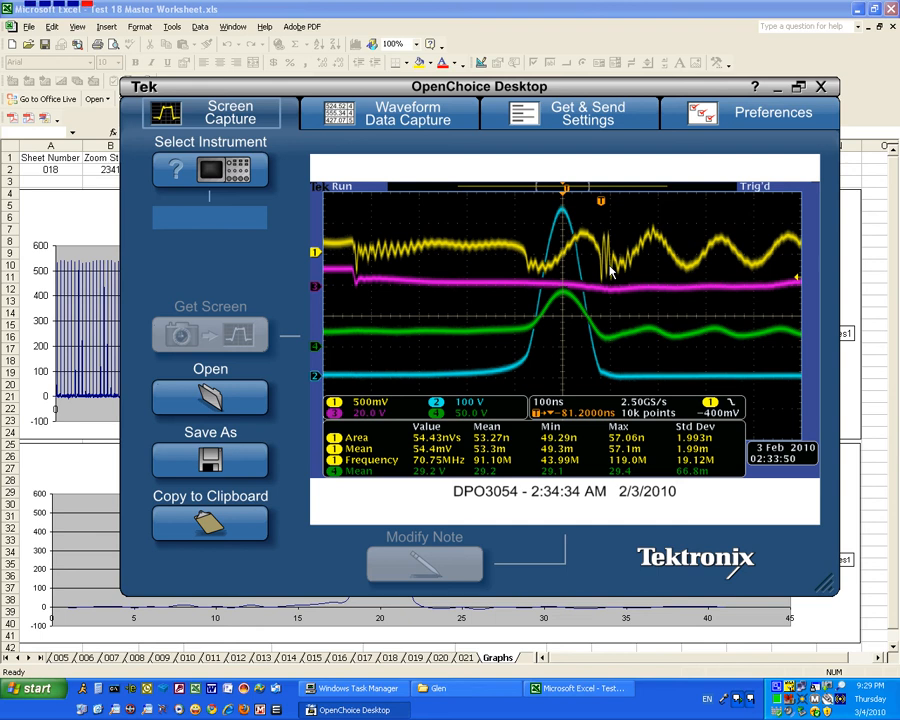
pyautogui.moveTo(590, 268)
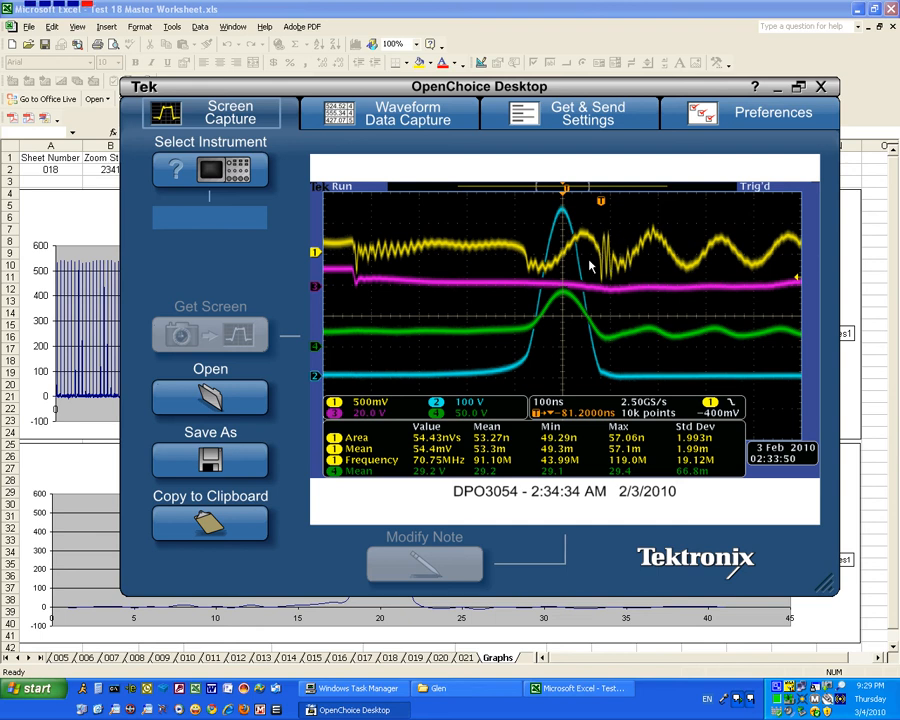
pyautogui.moveTo(612, 272)
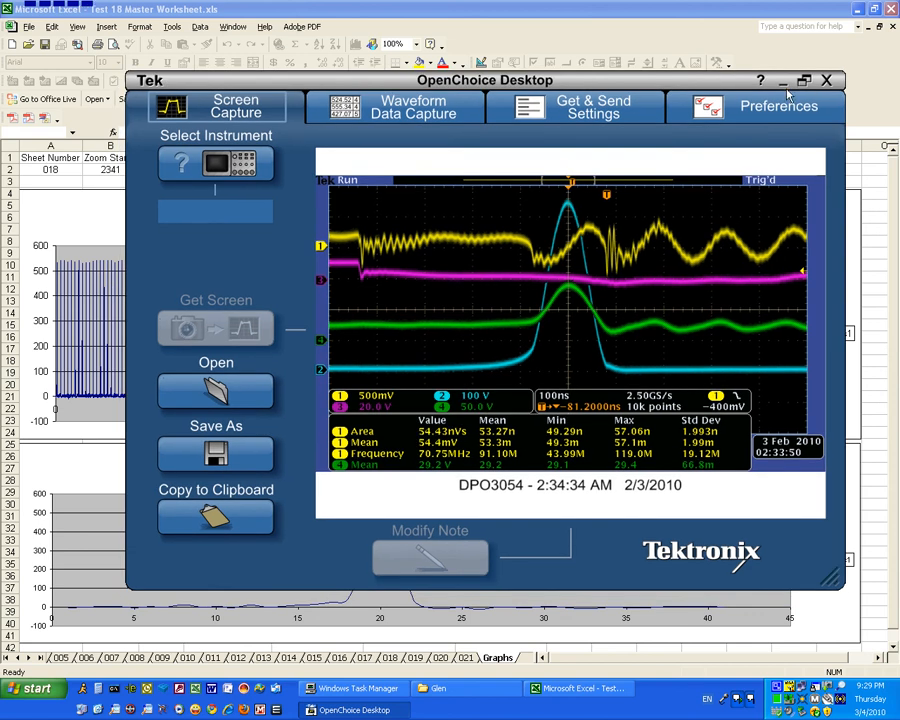
pyautogui.moveTo(428, 14)
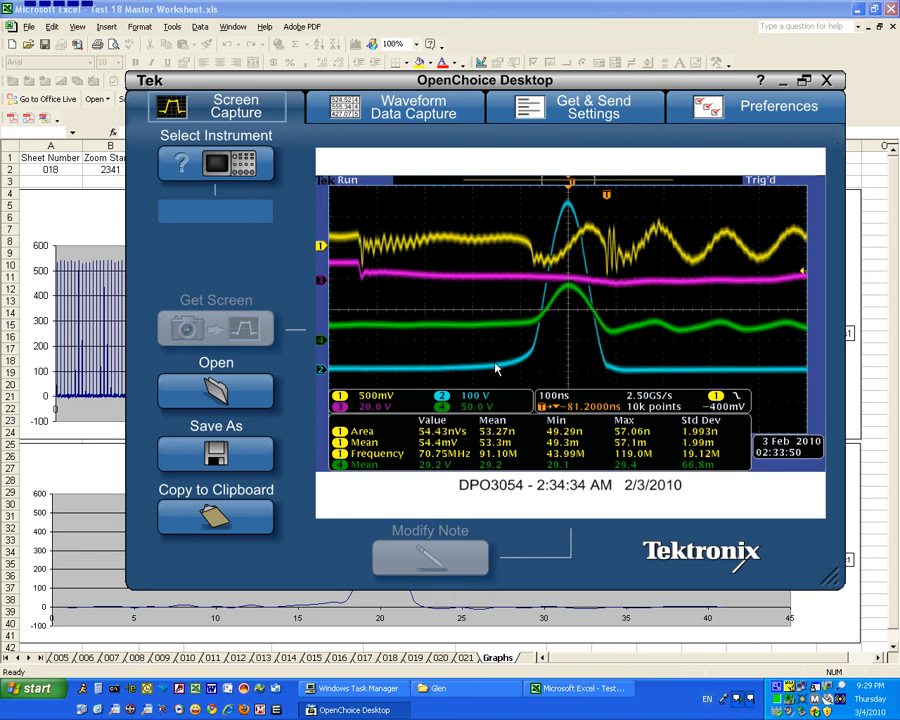
pyautogui.moveTo(584, 258)
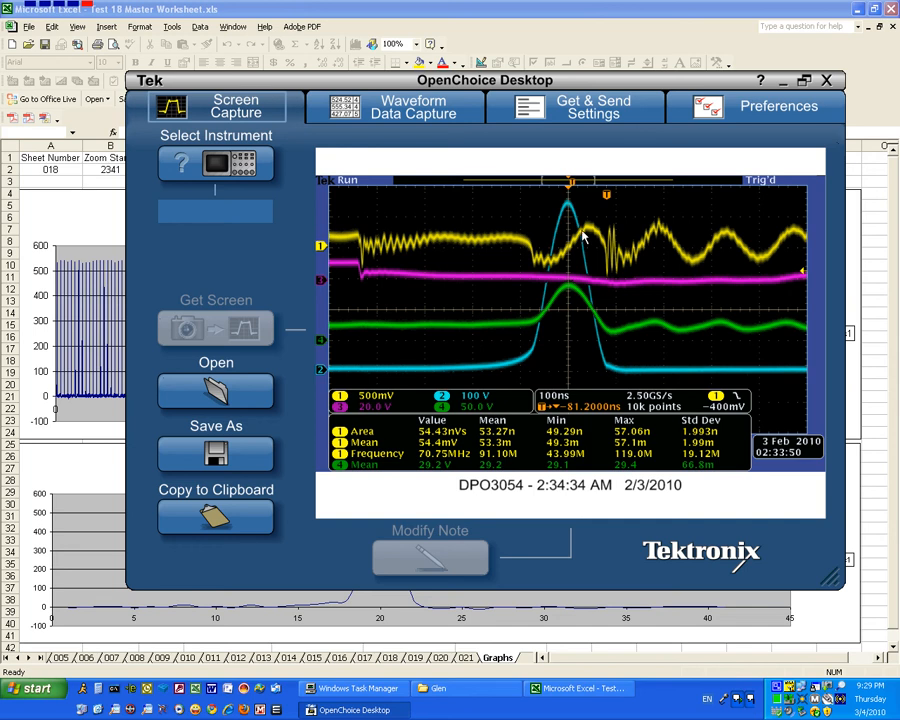
pyautogui.moveTo(538, 264)
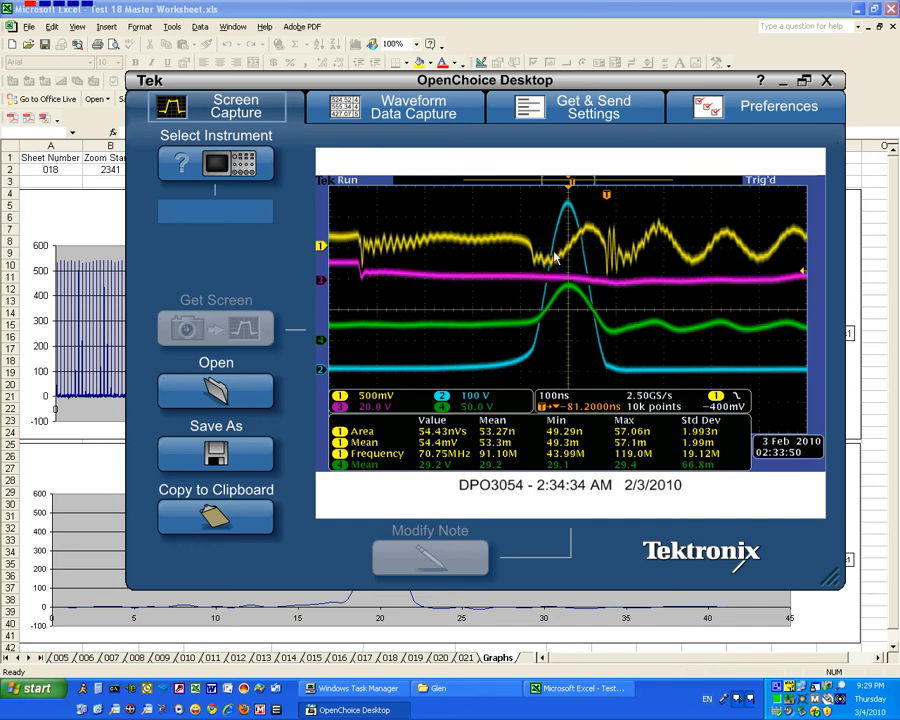
pyautogui.moveTo(584, 240)
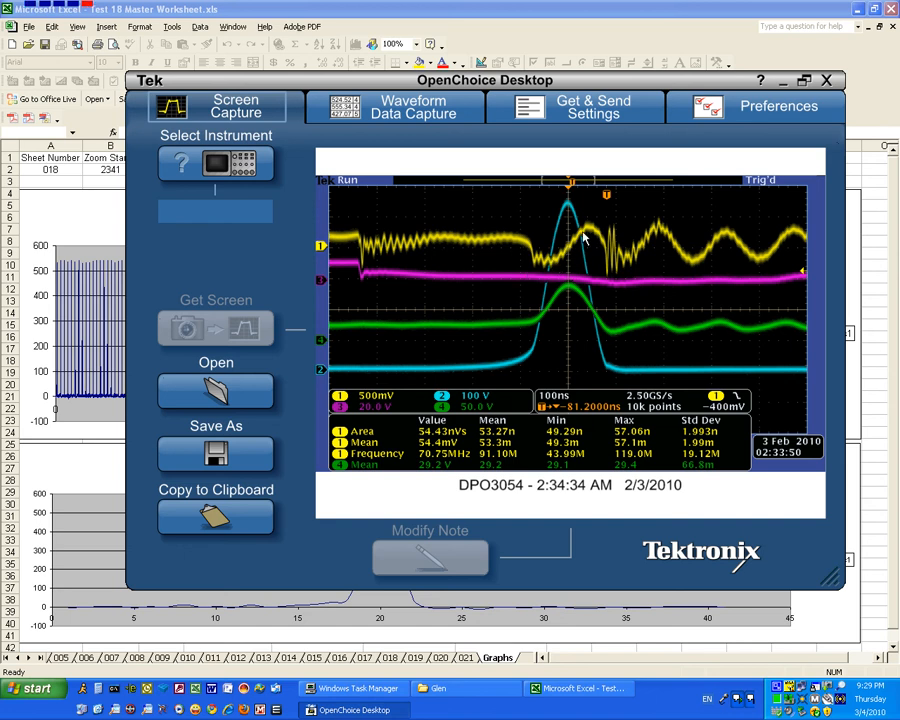
pyautogui.moveTo(608, 278)
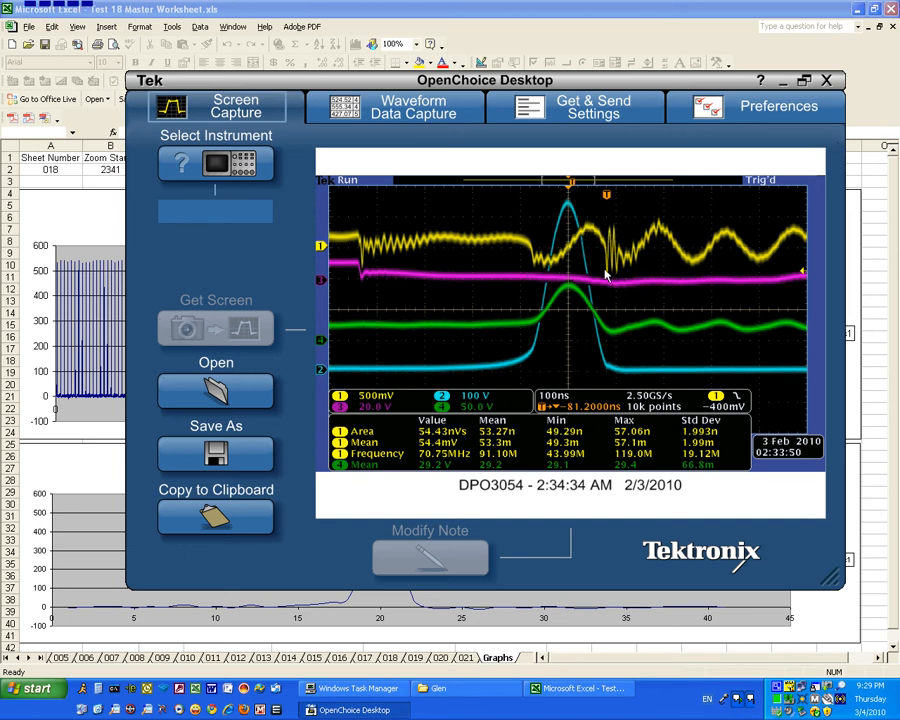
pyautogui.moveTo(616, 260)
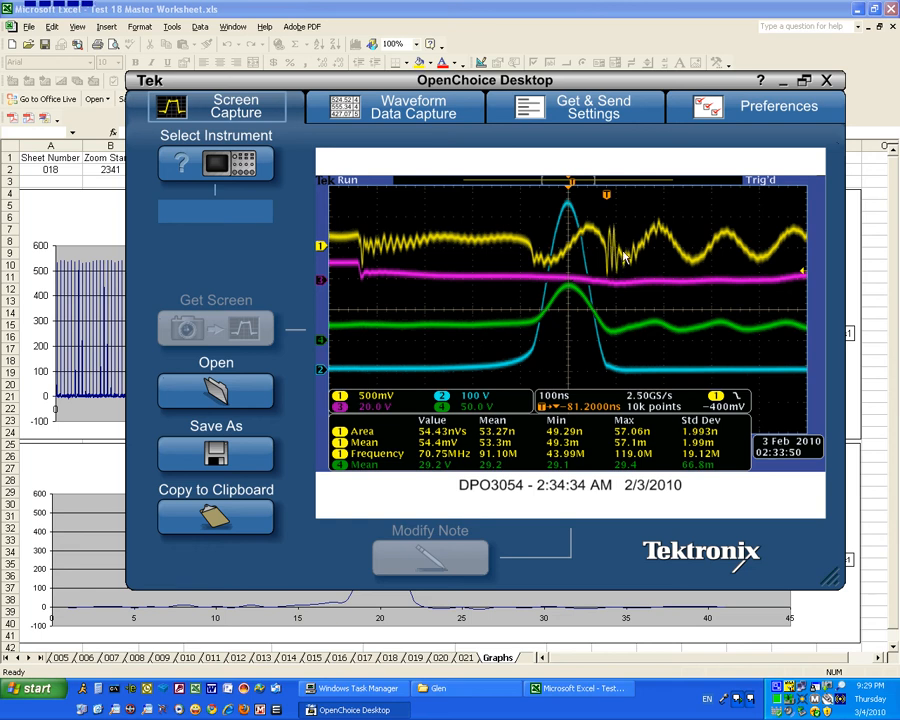
pyautogui.moveTo(712, 250)
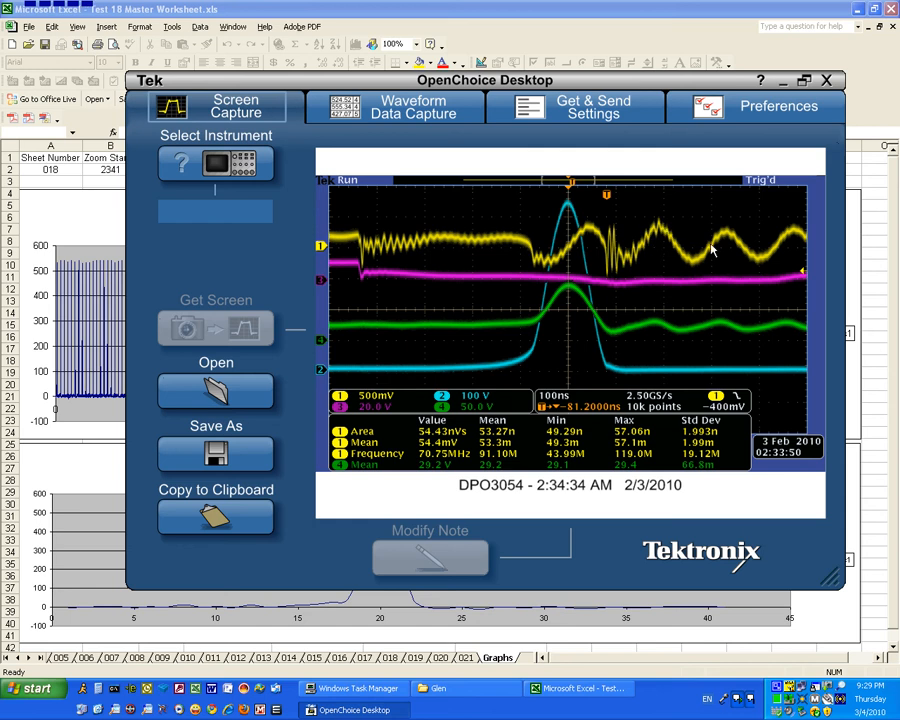
pyautogui.moveTo(662, 232)
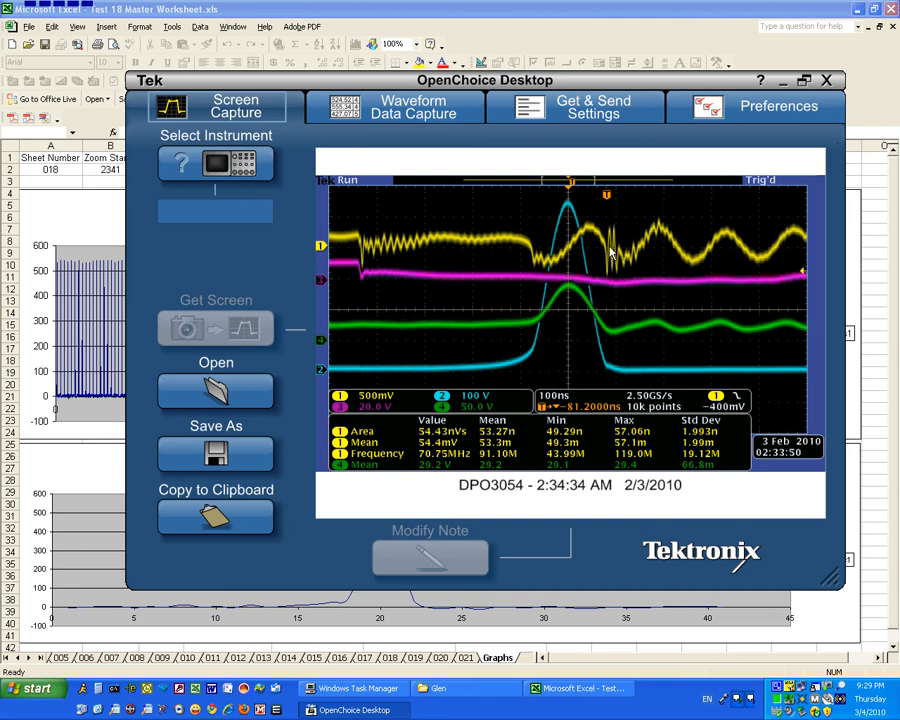
pyautogui.moveTo(616, 258)
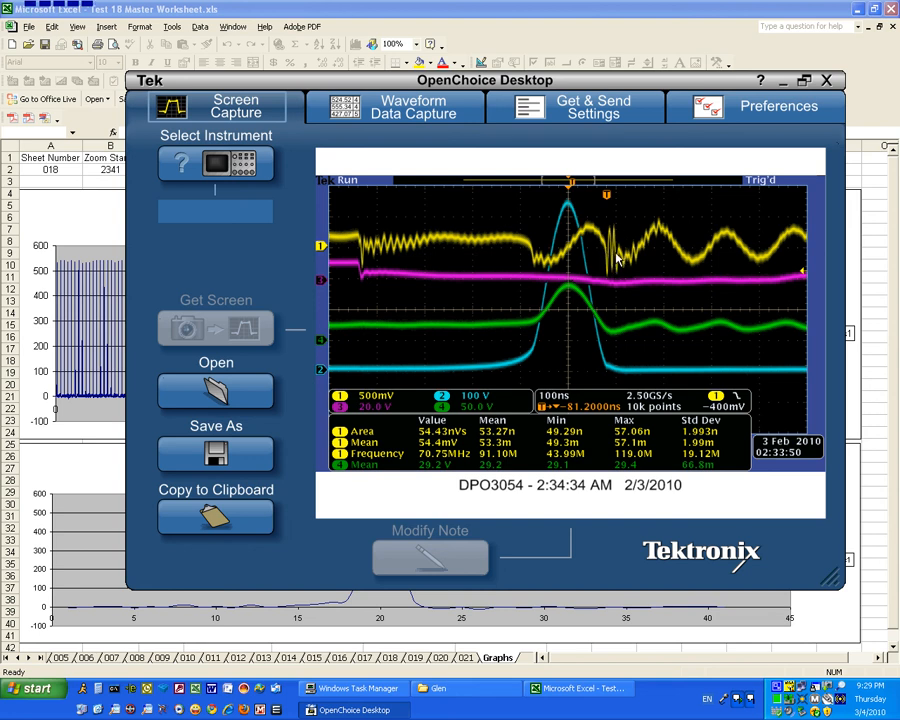
pyautogui.moveTo(616, 236)
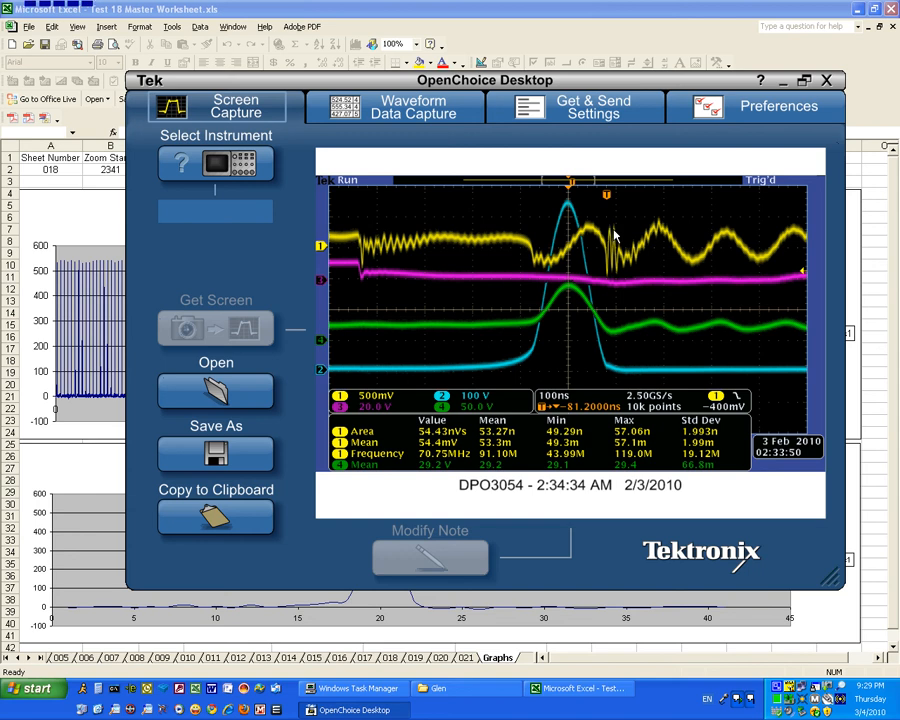
pyautogui.moveTo(612, 234)
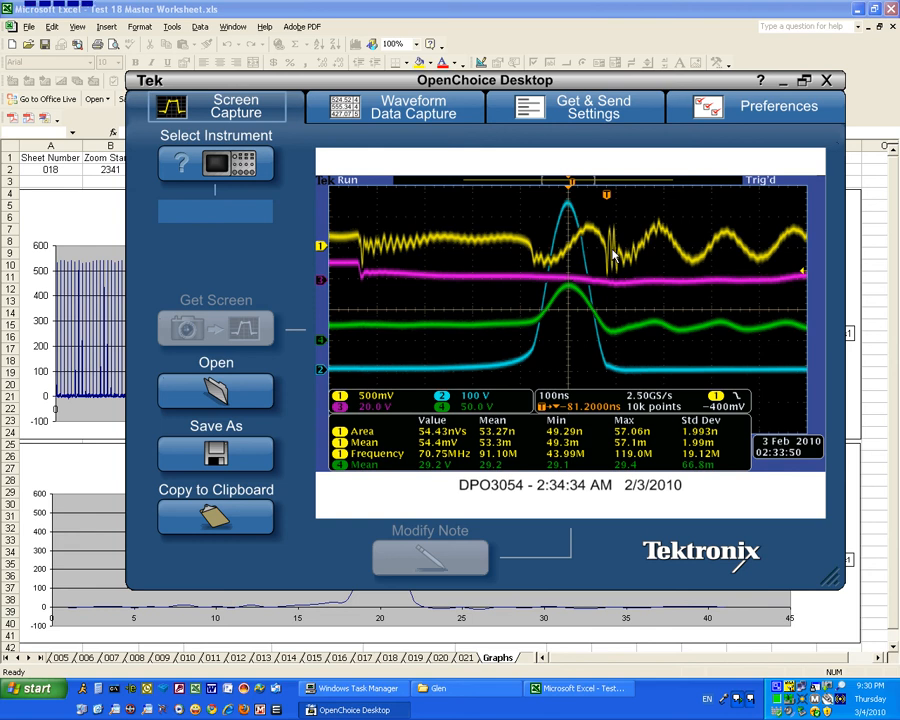
pyautogui.moveTo(616, 258)
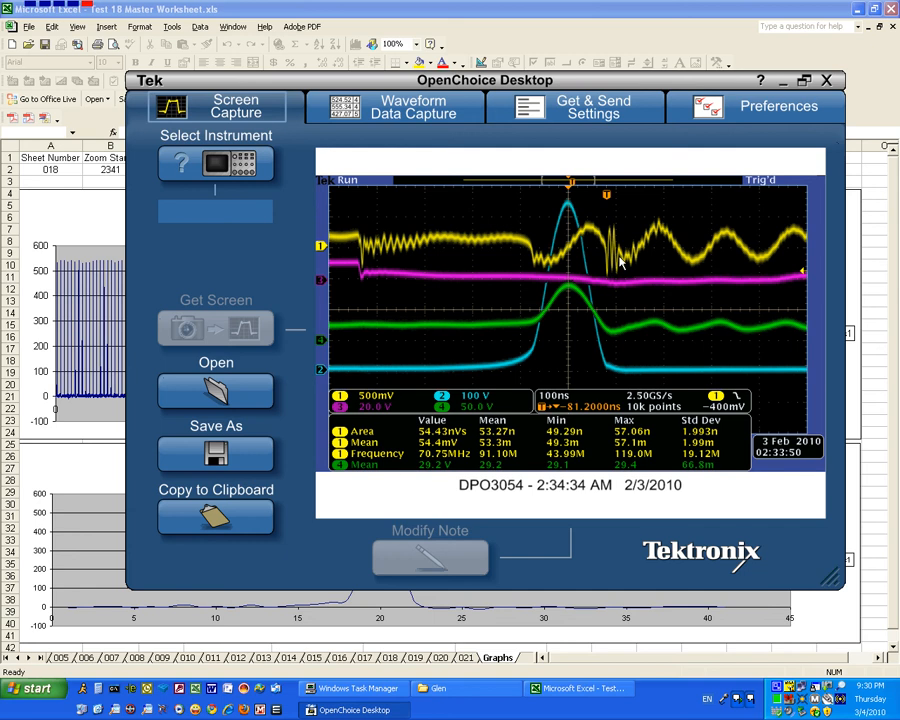
pyautogui.moveTo(618, 262)
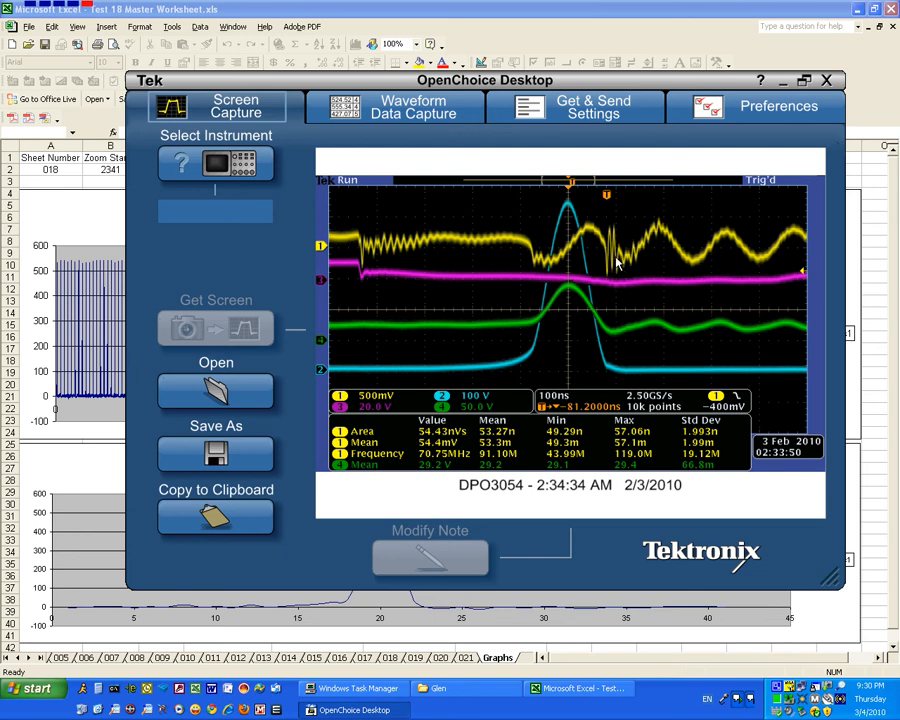
# Bring Excel's Graphs sheet forward with the sheet 018 CH2 full-range and 2341–2381 charts.
pyautogui.click(828, 80)
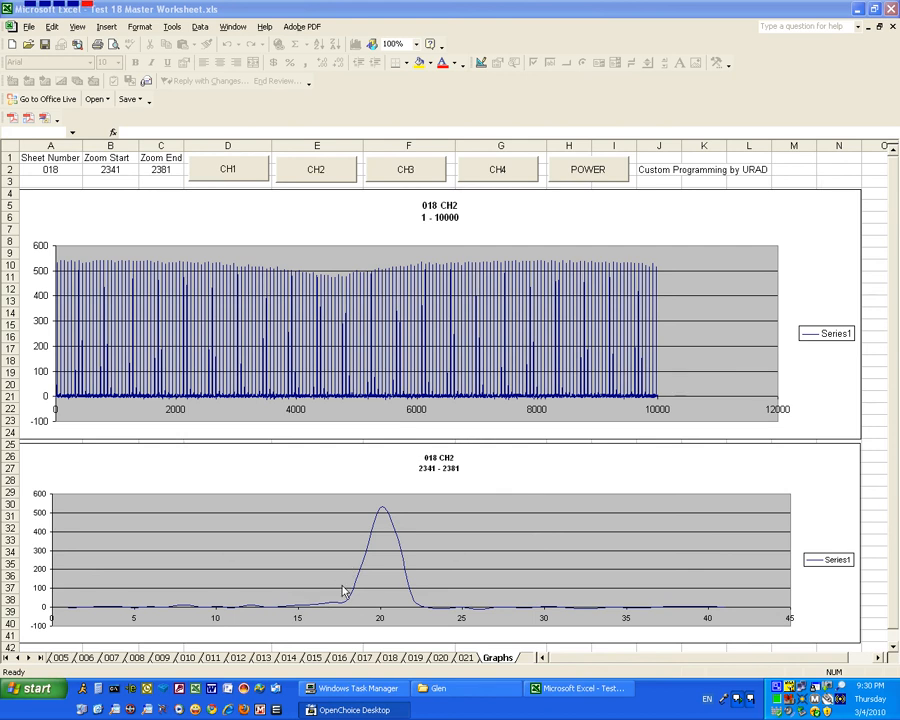
pyautogui.moveTo(372, 556)
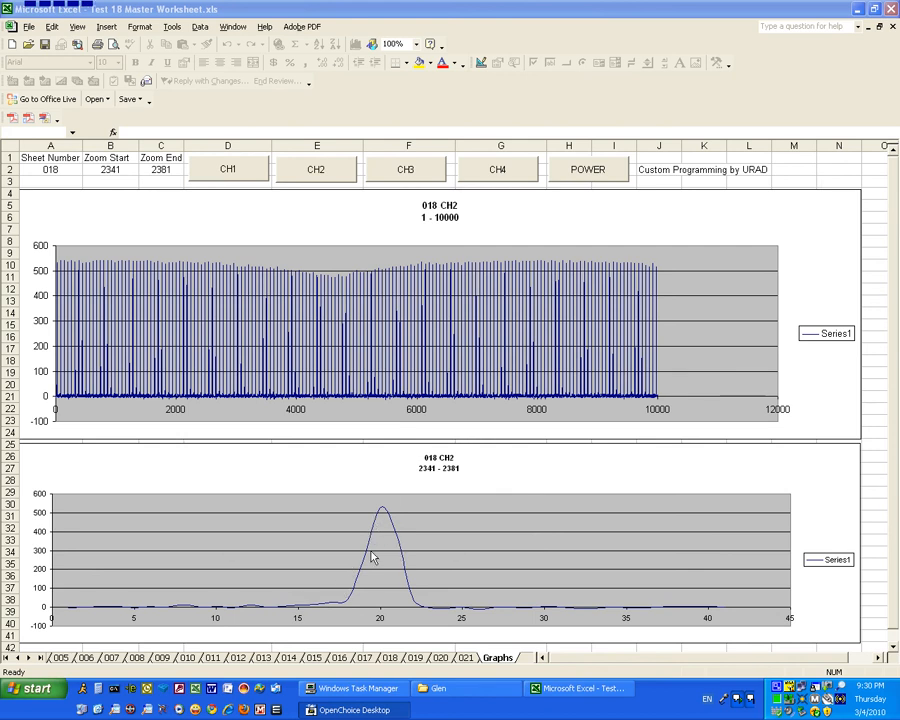
pyautogui.moveTo(378, 568)
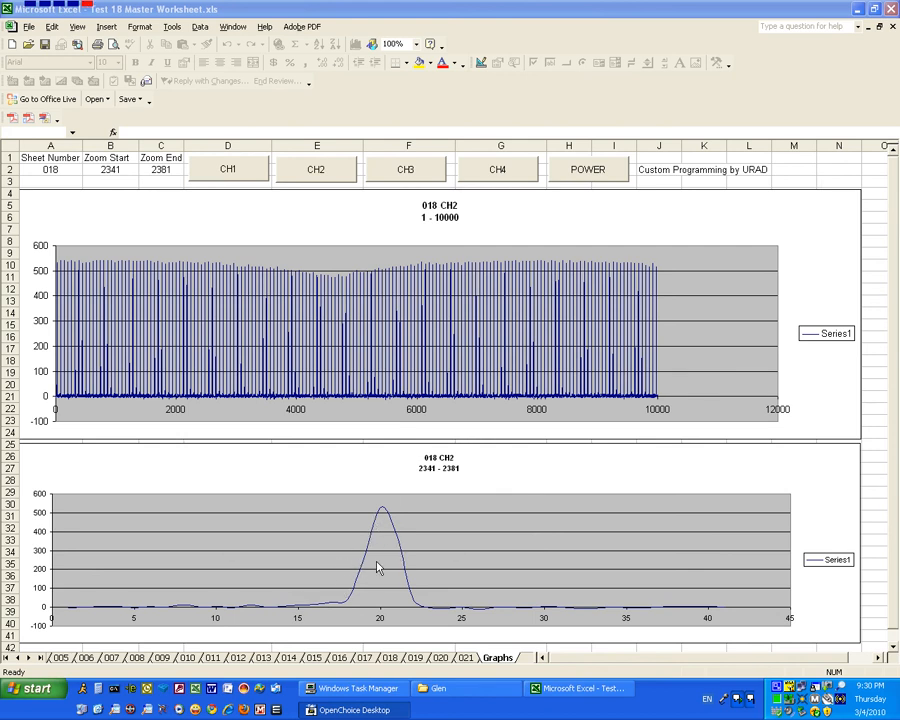
pyautogui.moveTo(360, 568)
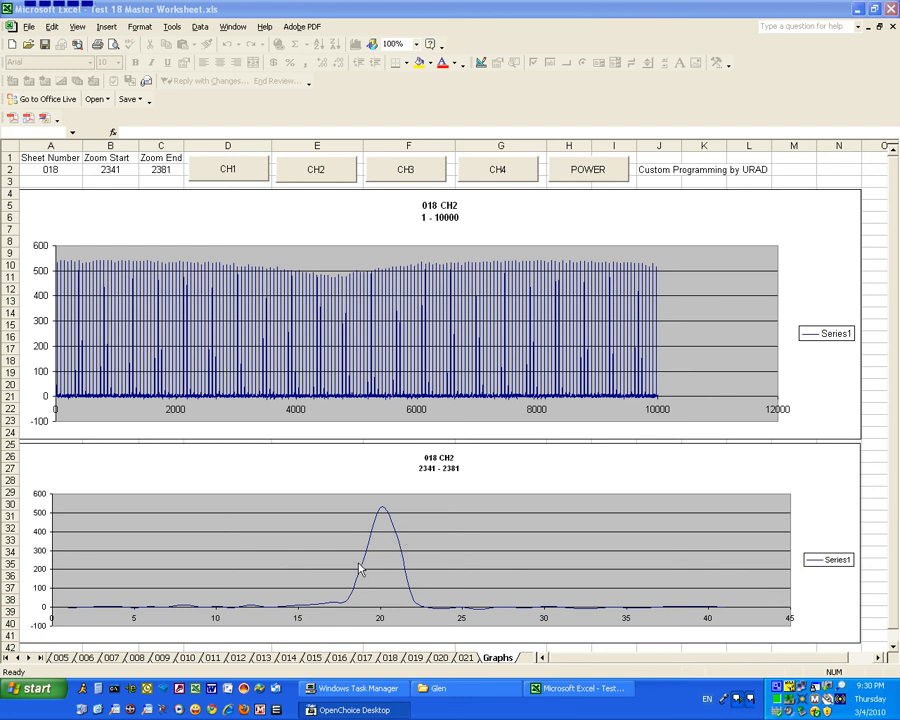
pyautogui.moveTo(384, 578)
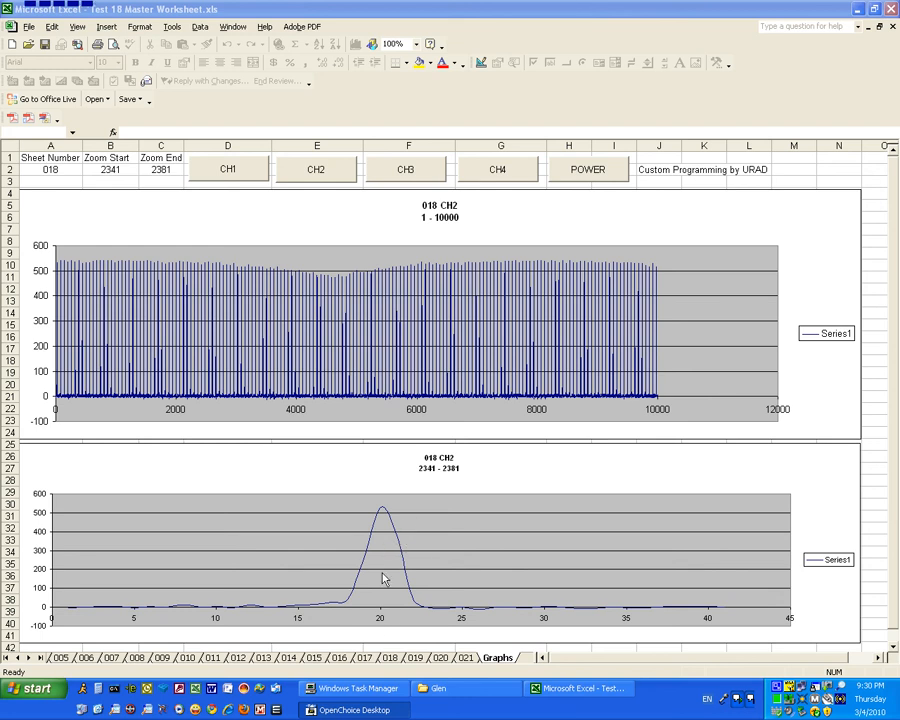
pyautogui.moveTo(420, 516)
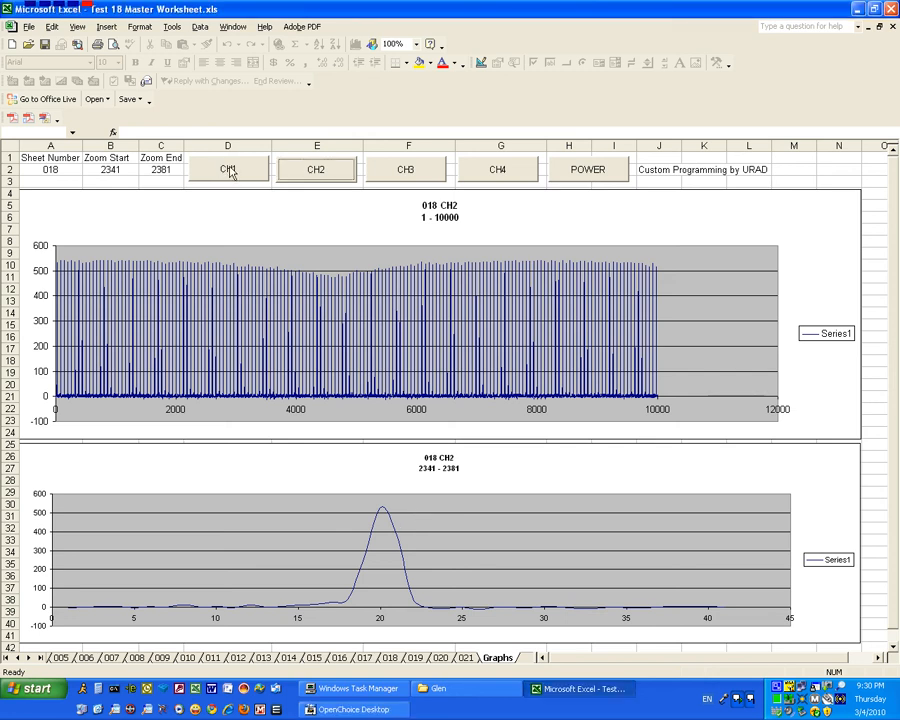
# Replot both sheet 018 charts with channel 1 data via the CH1 button.
pyautogui.click(228, 168)
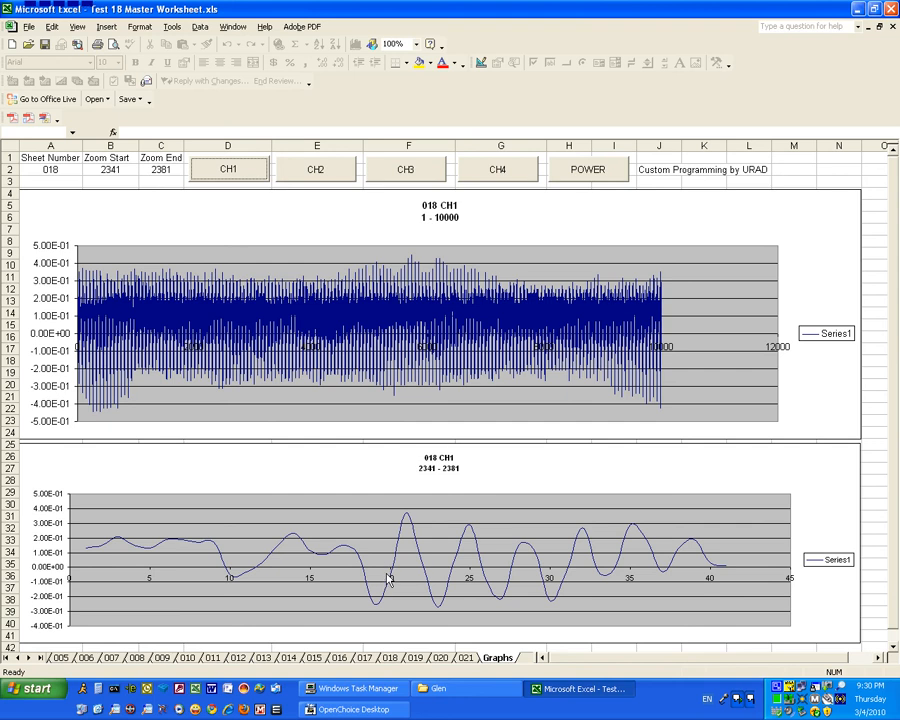
pyautogui.moveTo(400, 528)
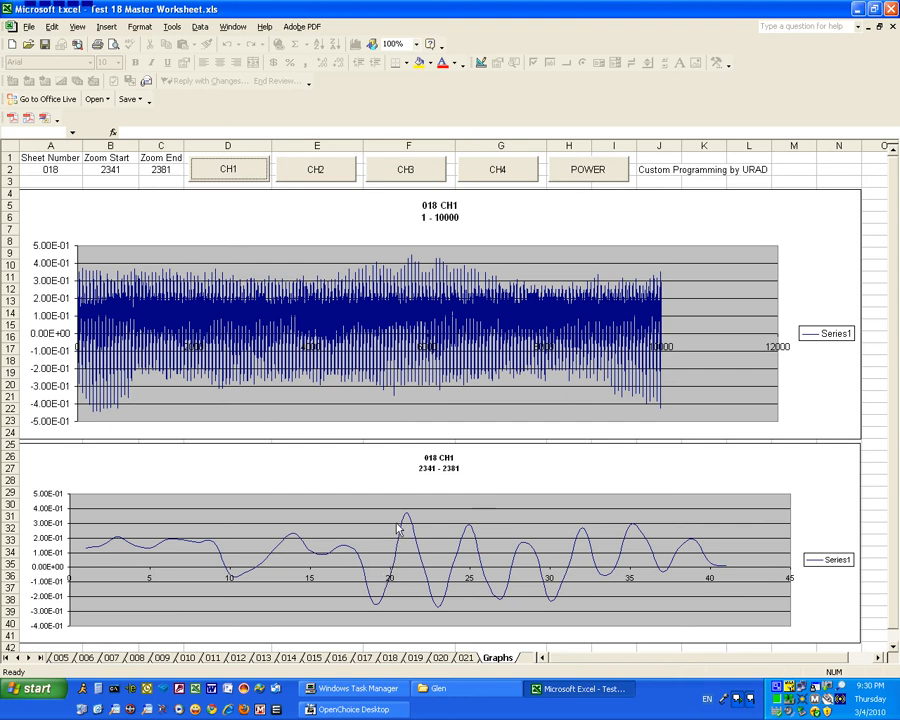
pyautogui.moveTo(424, 570)
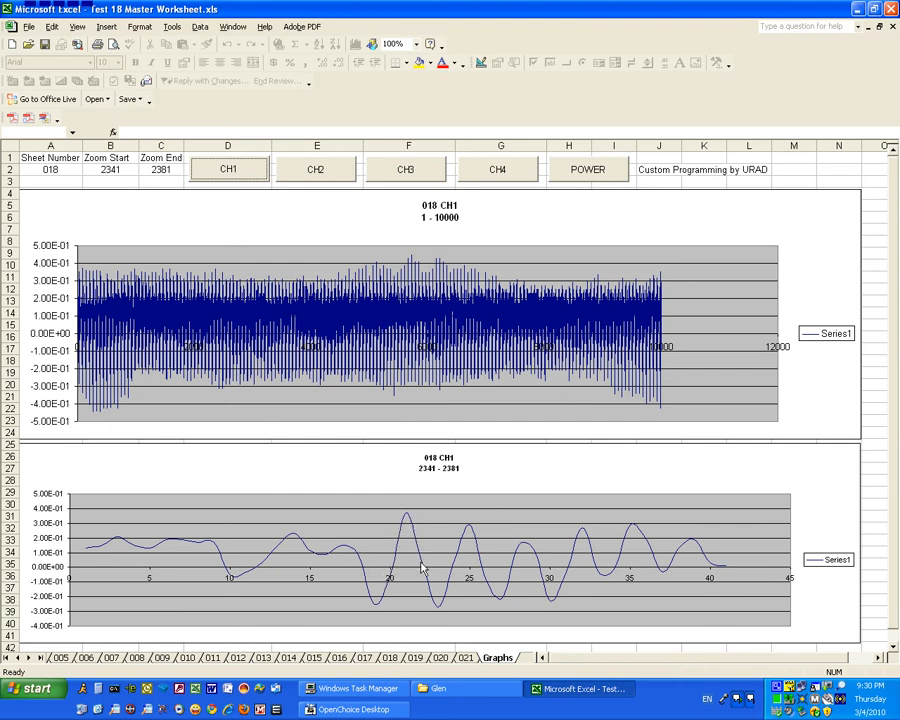
pyautogui.moveTo(440, 568)
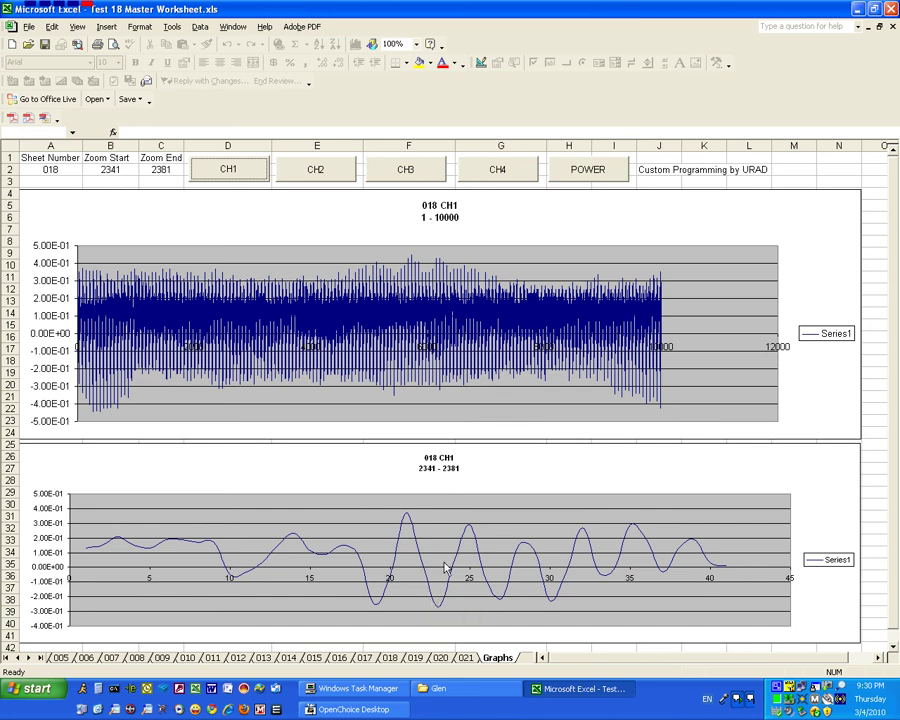
pyautogui.moveTo(576, 550)
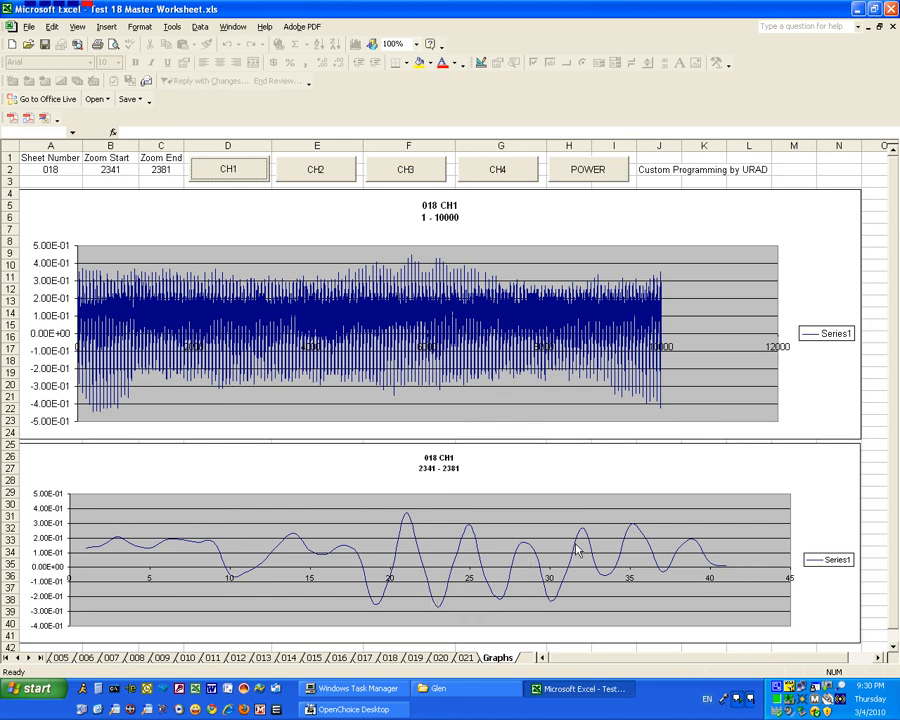
pyautogui.moveTo(428, 528)
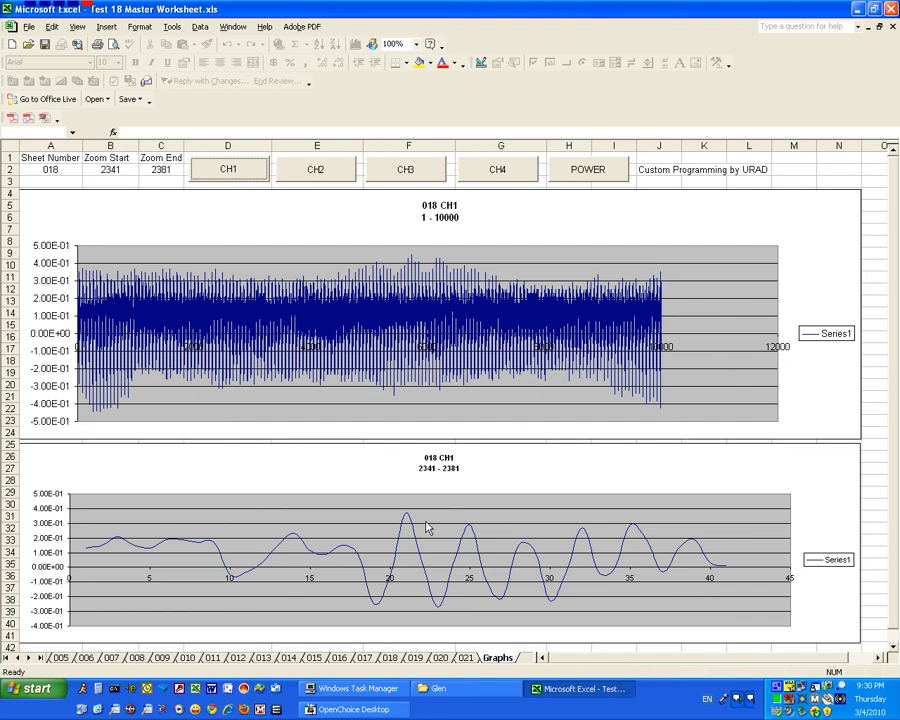
pyautogui.moveTo(428, 580)
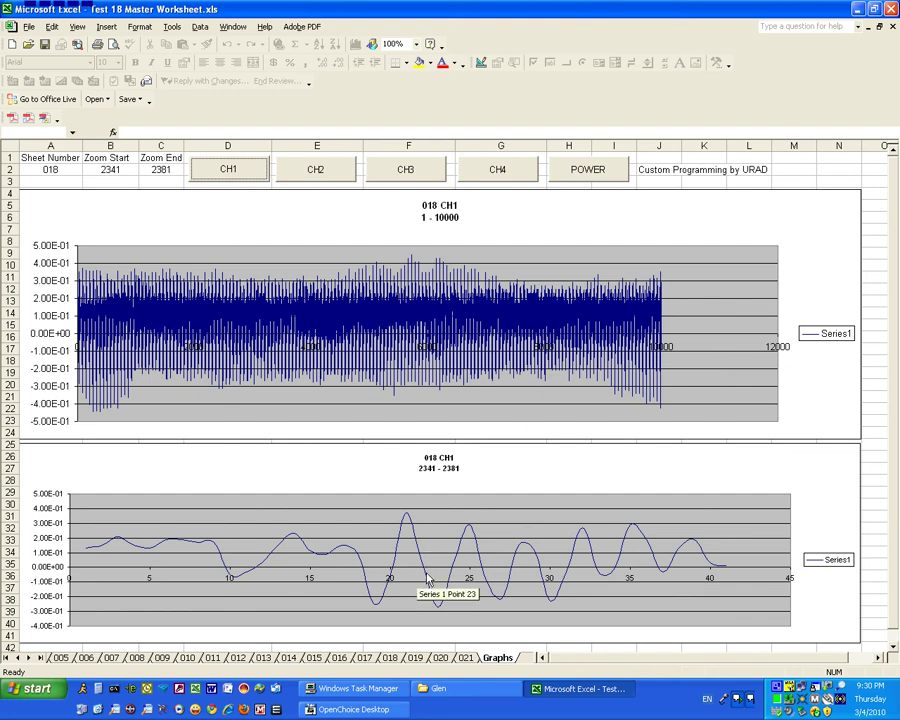
# Change the zoomed CH1 chart to XY scatter with smoothed lines and data-point markers.
pyautogui.rightClick(428, 580)
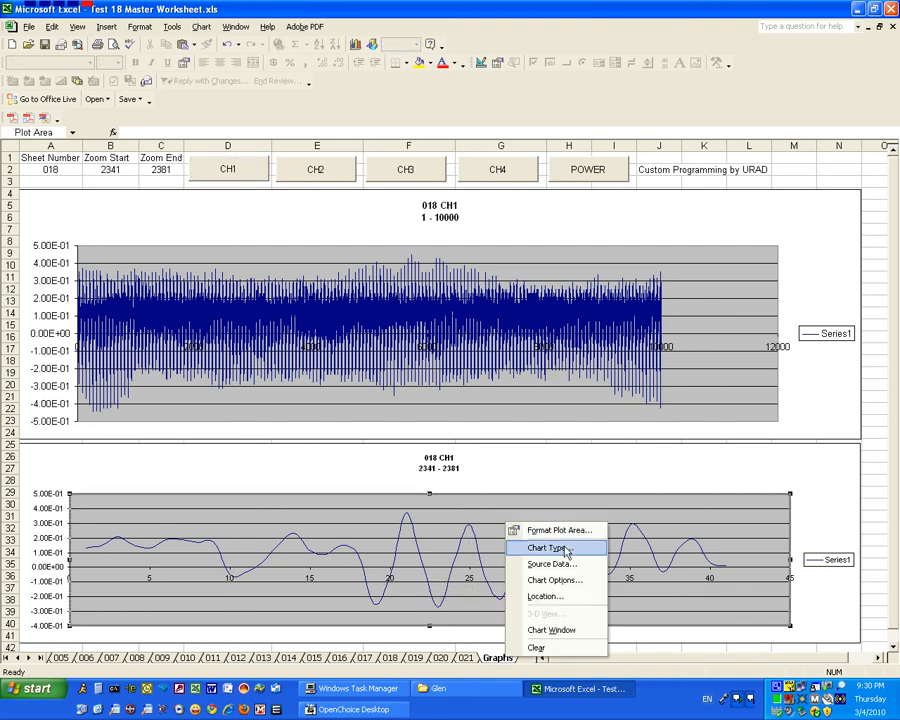
pyautogui.click(540, 548)
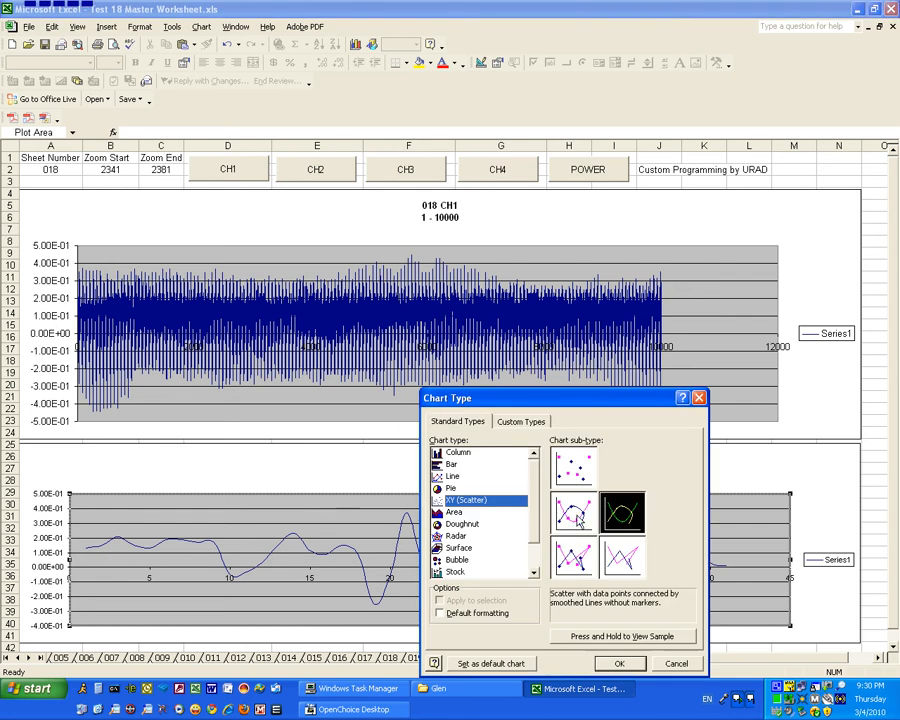
pyautogui.click(620, 664)
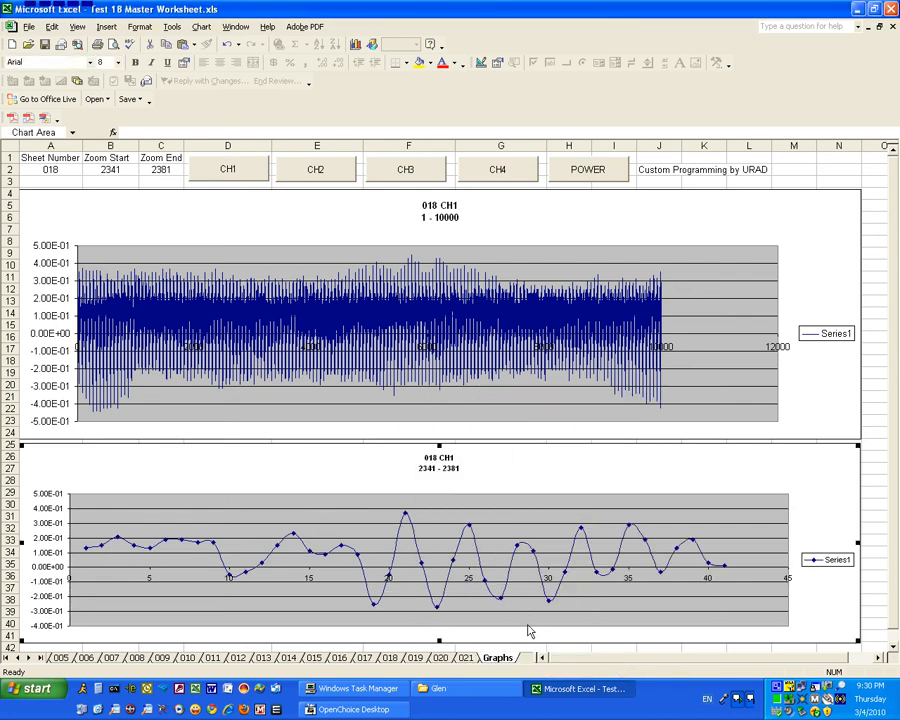
pyautogui.moveTo(408, 520)
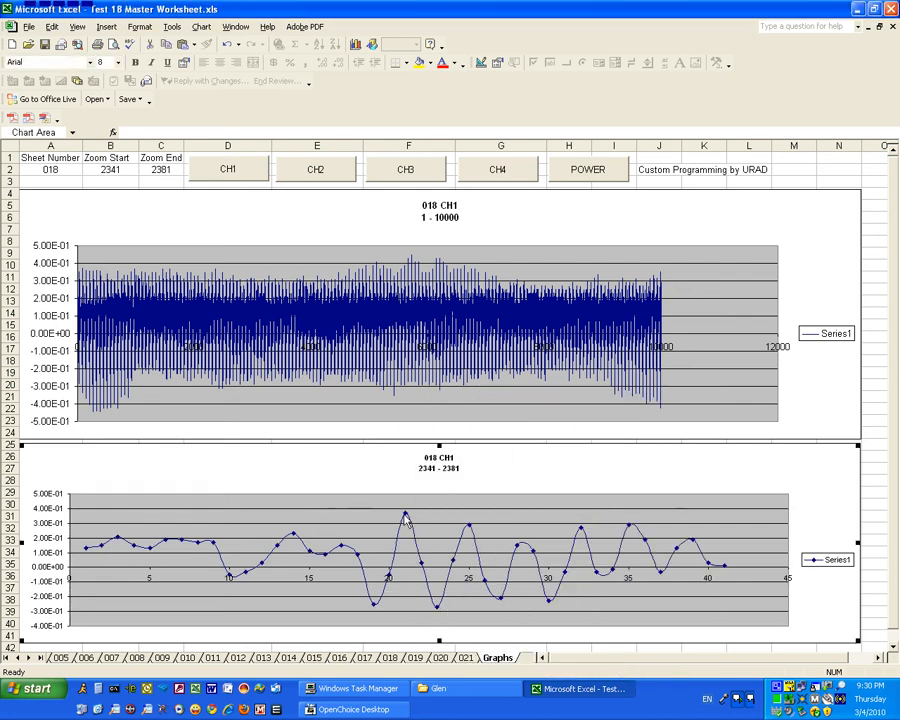
pyautogui.moveTo(420, 562)
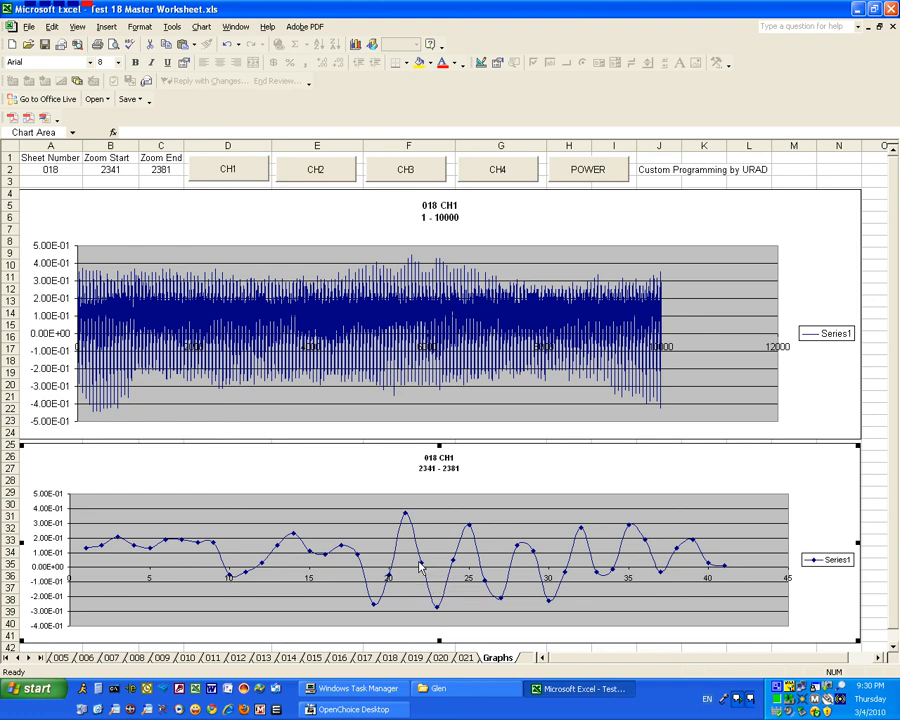
pyautogui.moveTo(436, 608)
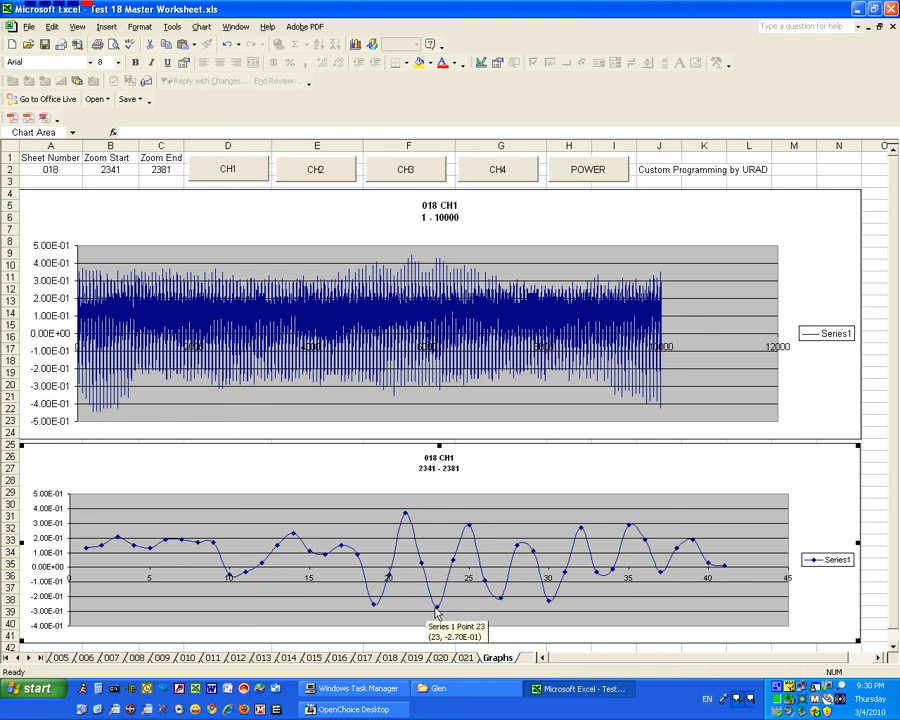
pyautogui.moveTo(430, 572)
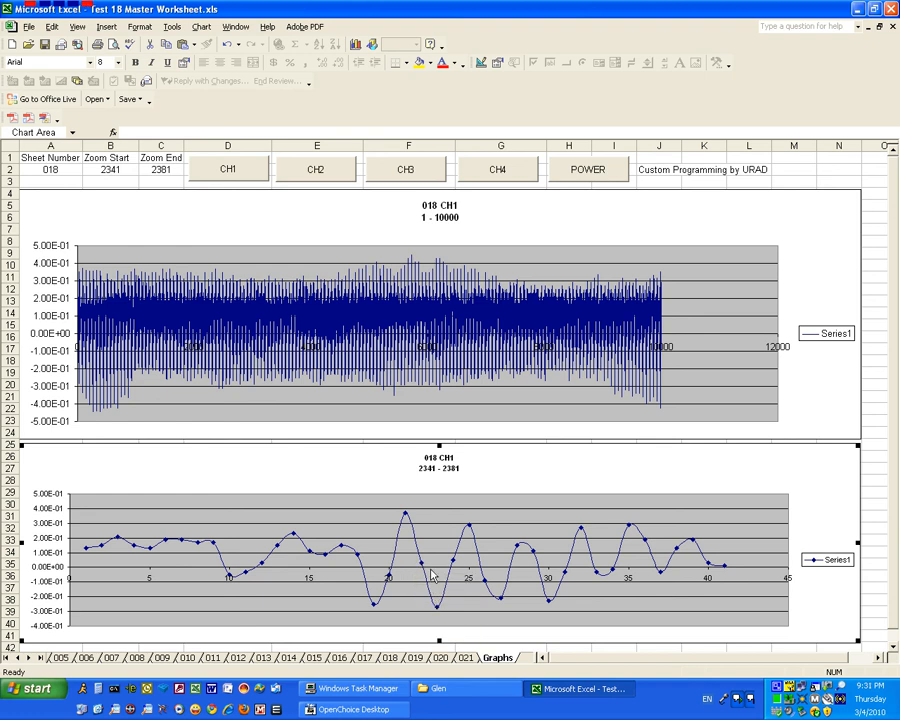
pyautogui.moveTo(428, 524)
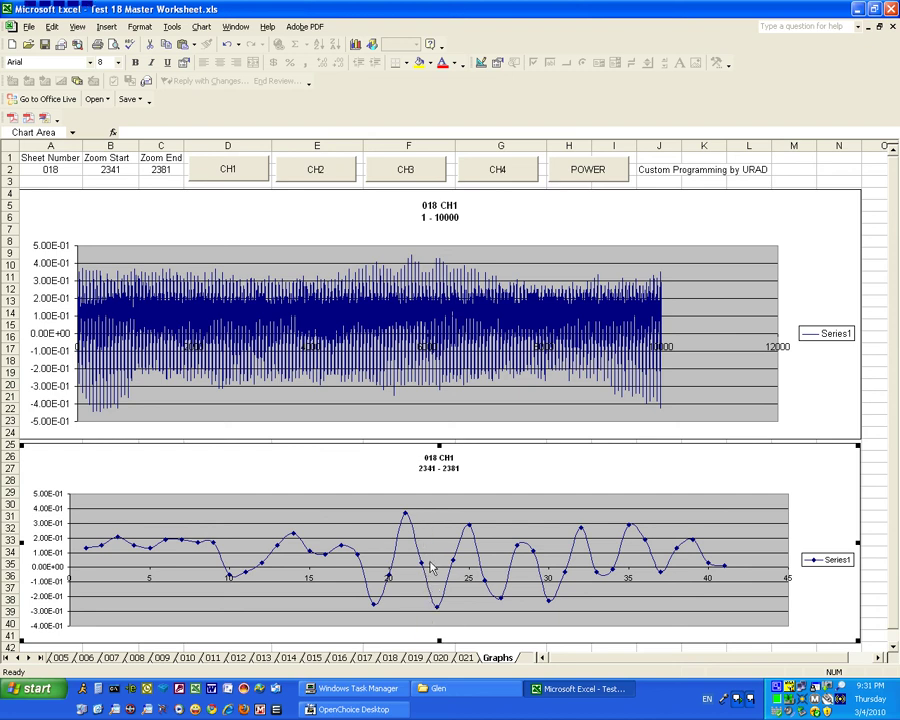
pyautogui.moveTo(428, 528)
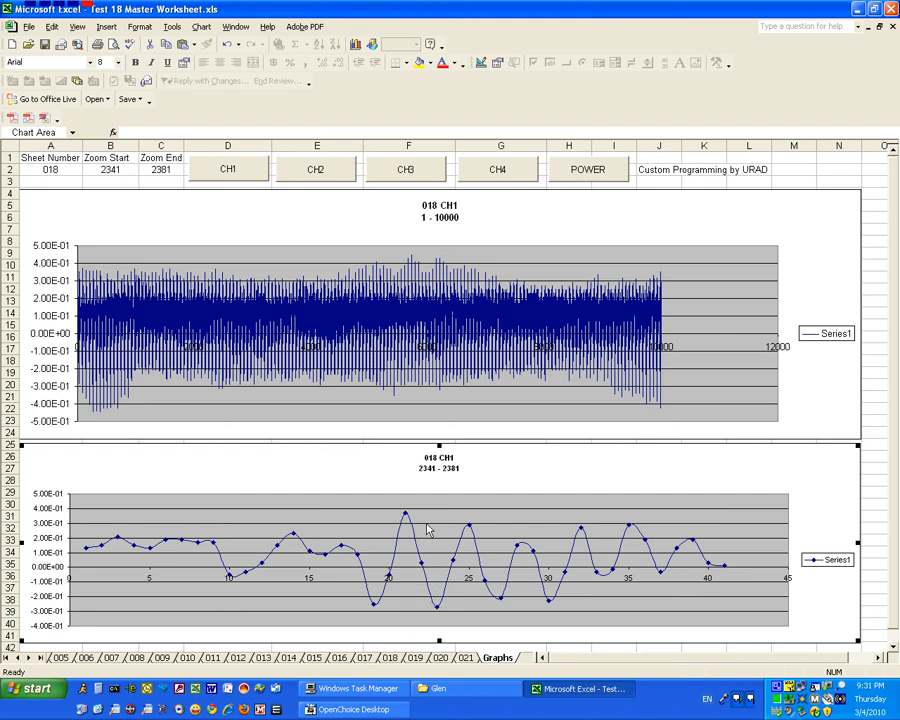
pyautogui.moveTo(432, 600)
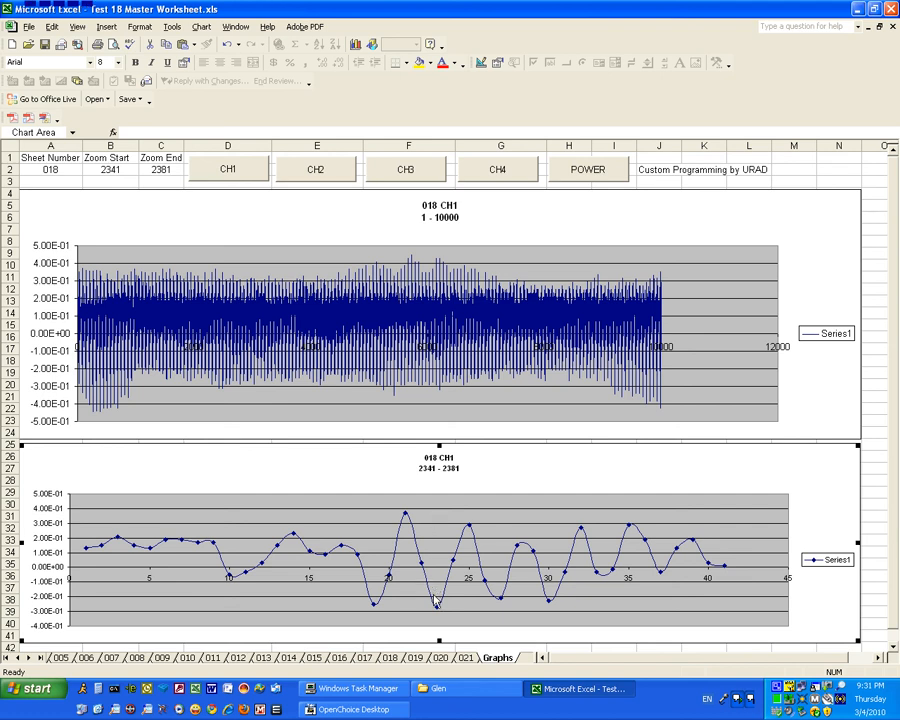
pyautogui.moveTo(424, 580)
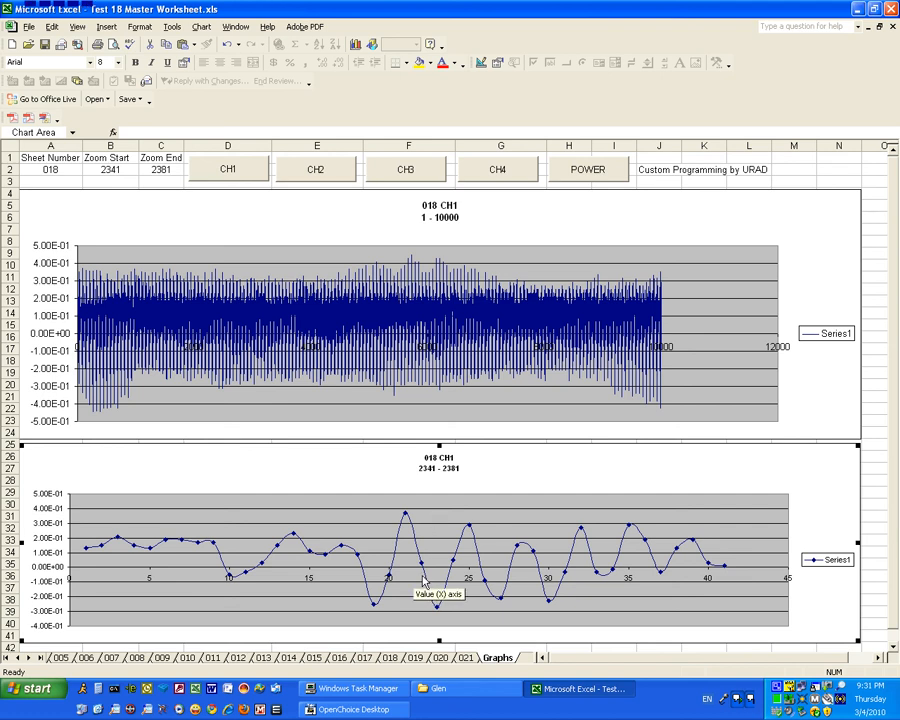
pyautogui.moveTo(352, 708)
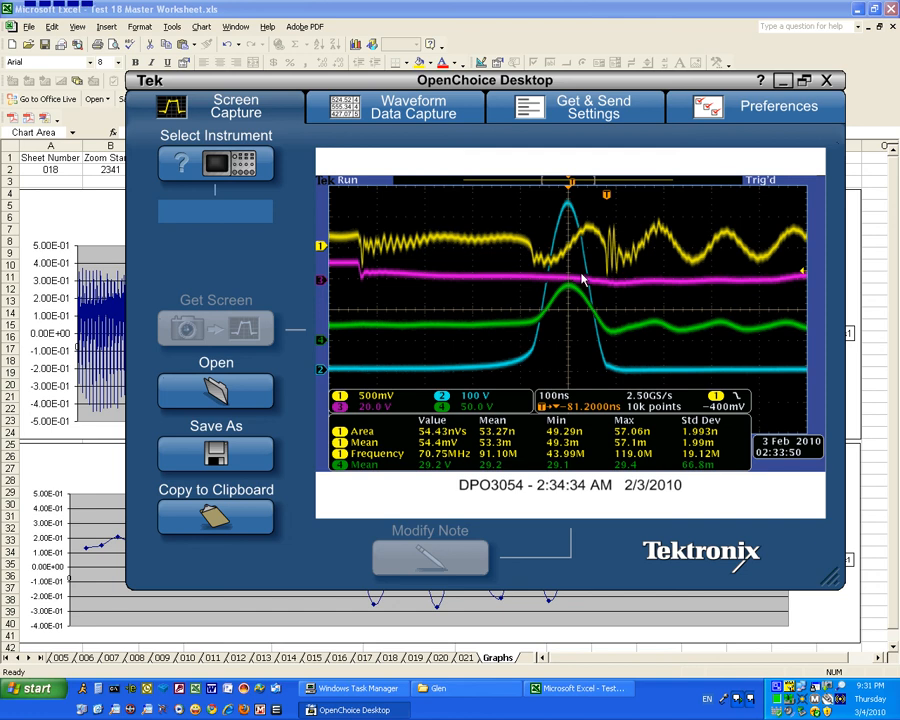
pyautogui.moveTo(648, 240)
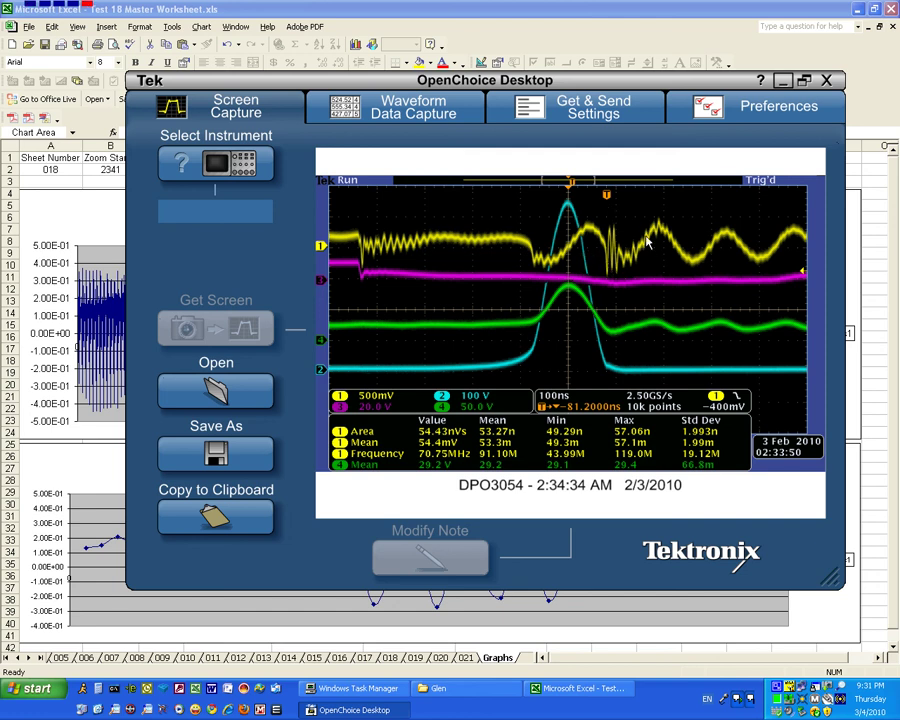
pyautogui.moveTo(504, 252)
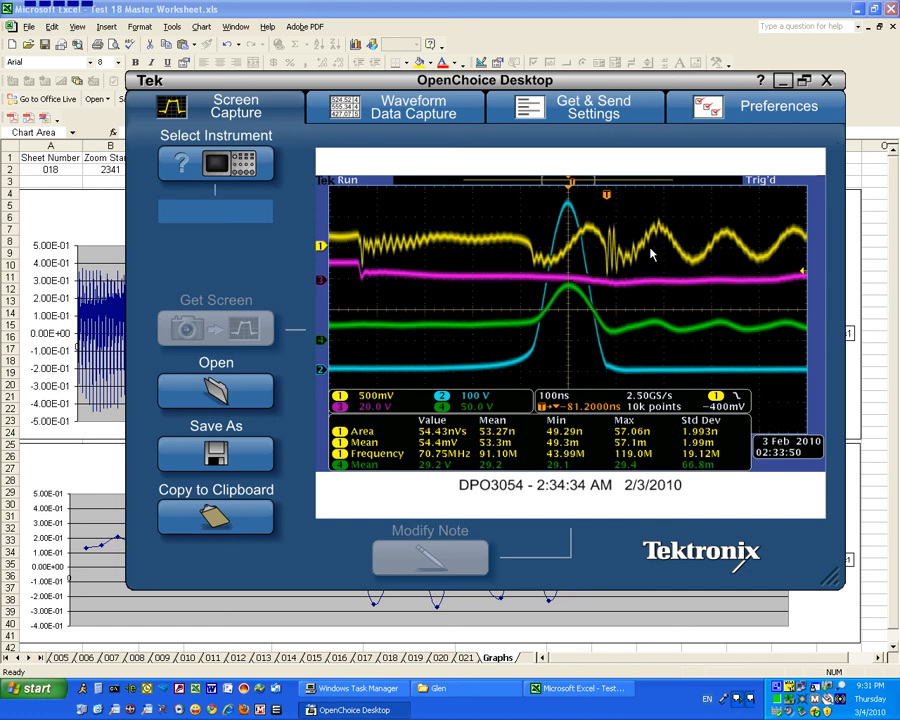
pyautogui.moveTo(604, 250)
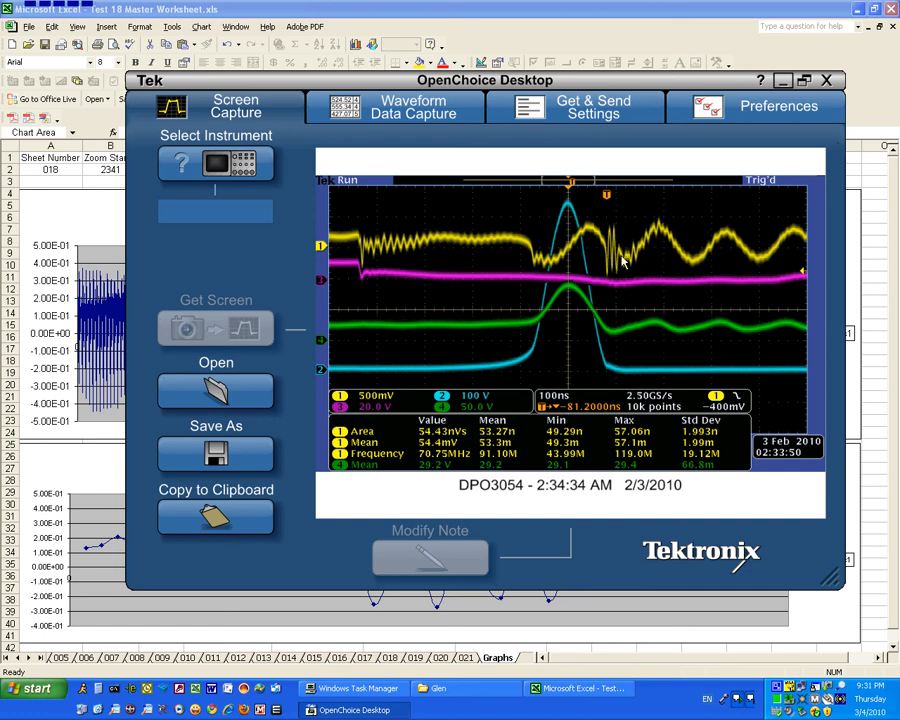
pyautogui.moveTo(572, 260)
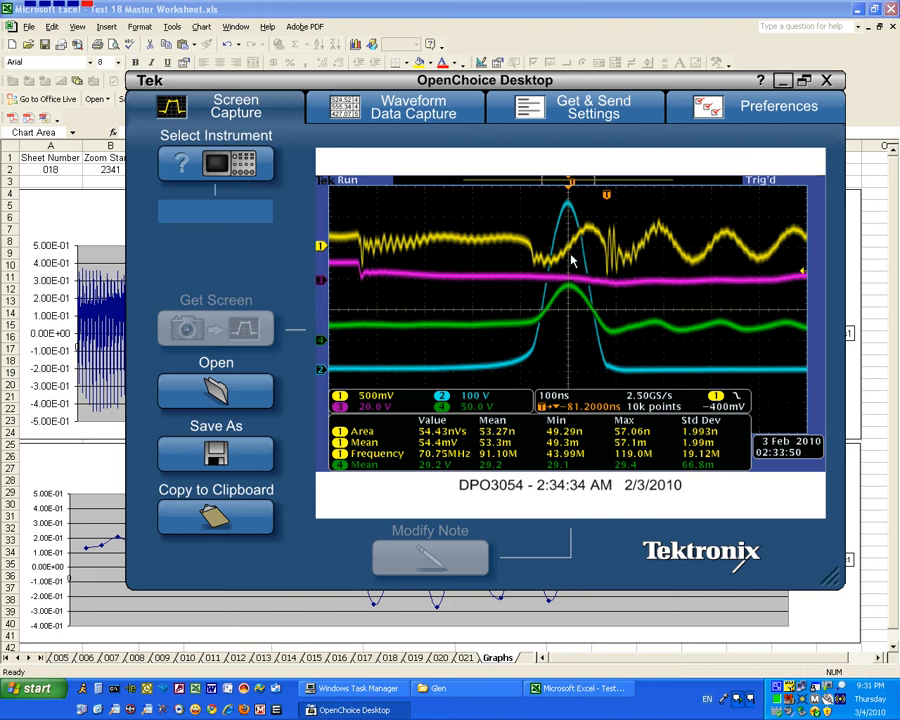
pyautogui.moveTo(636, 252)
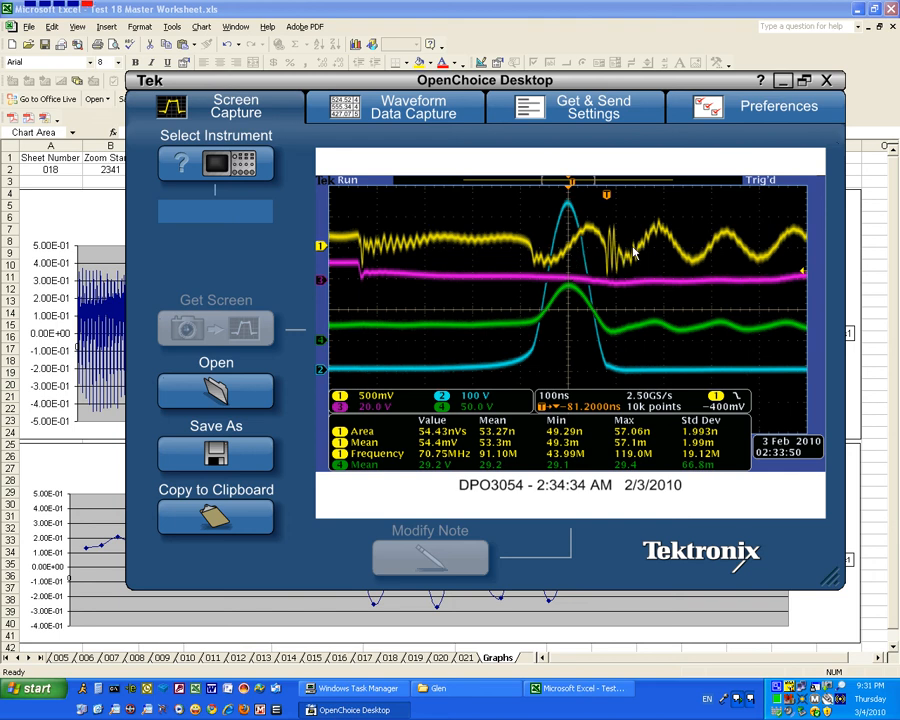
pyautogui.moveTo(616, 270)
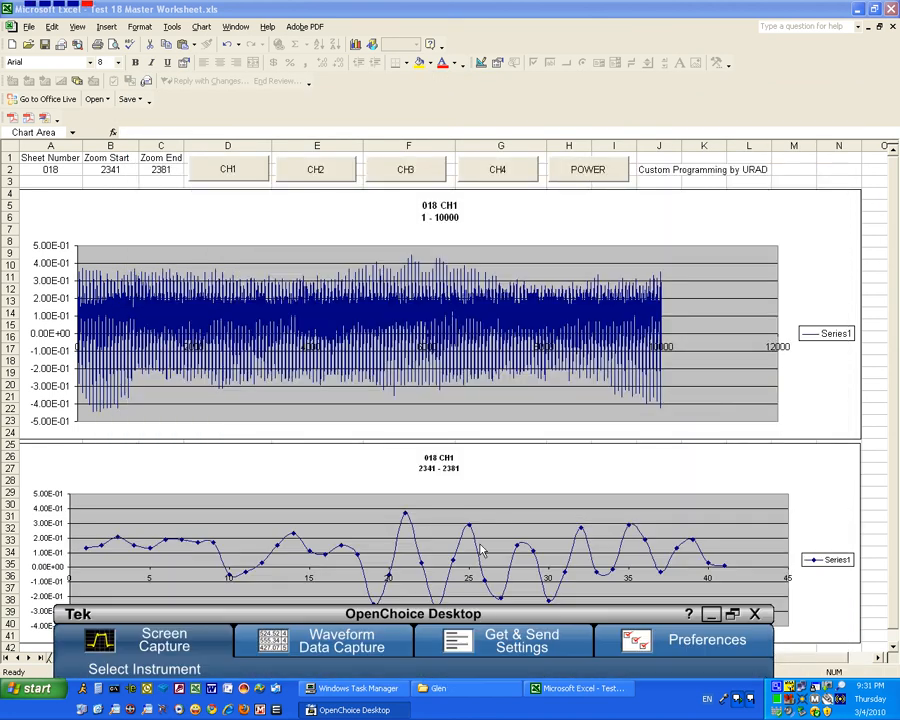
pyautogui.moveTo(512, 622)
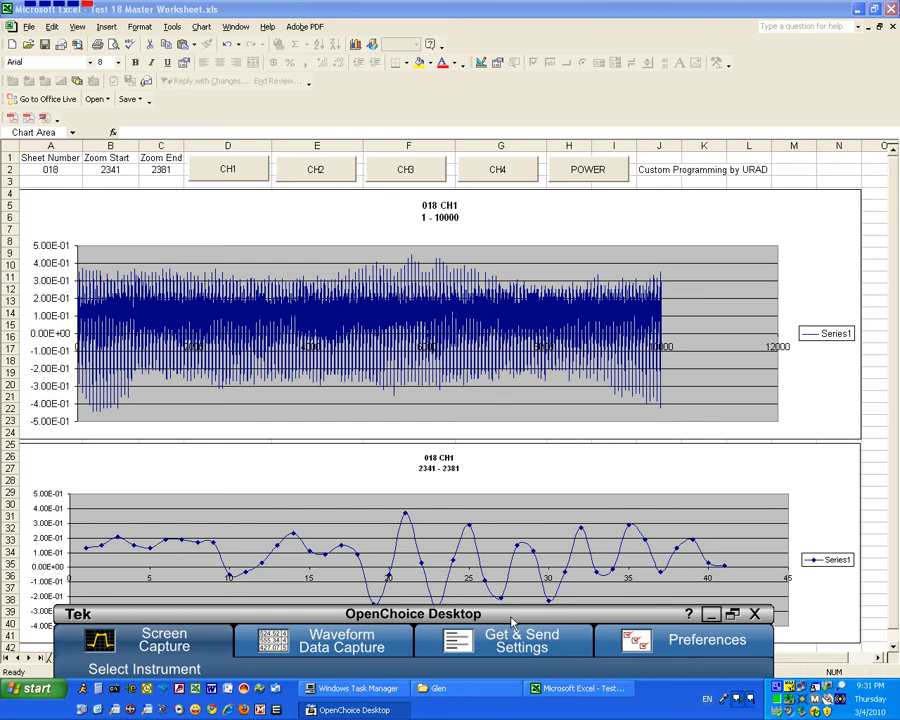
# Restore the OpenChoice Desktop window showing the DPO3054 screen capture over Excel.
pyautogui.click(164, 640)
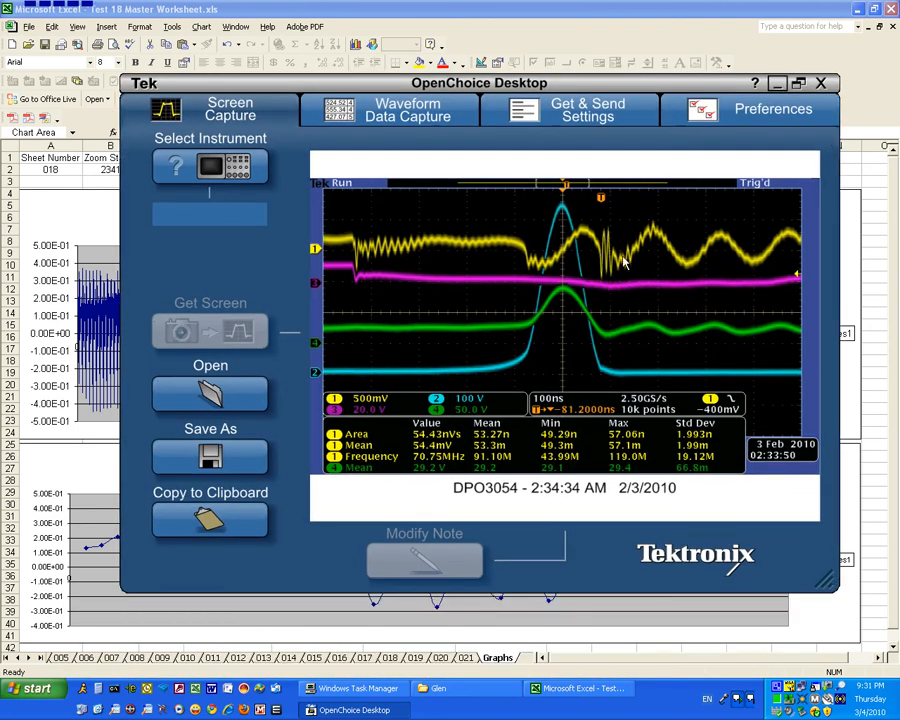
pyautogui.moveTo(664, 278)
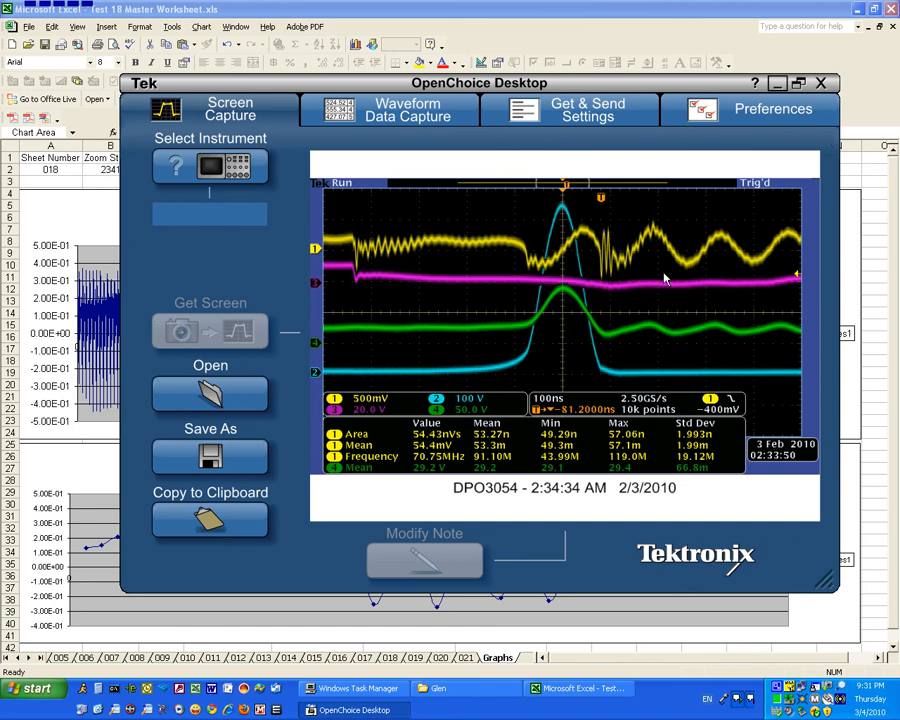
pyautogui.moveTo(630, 280)
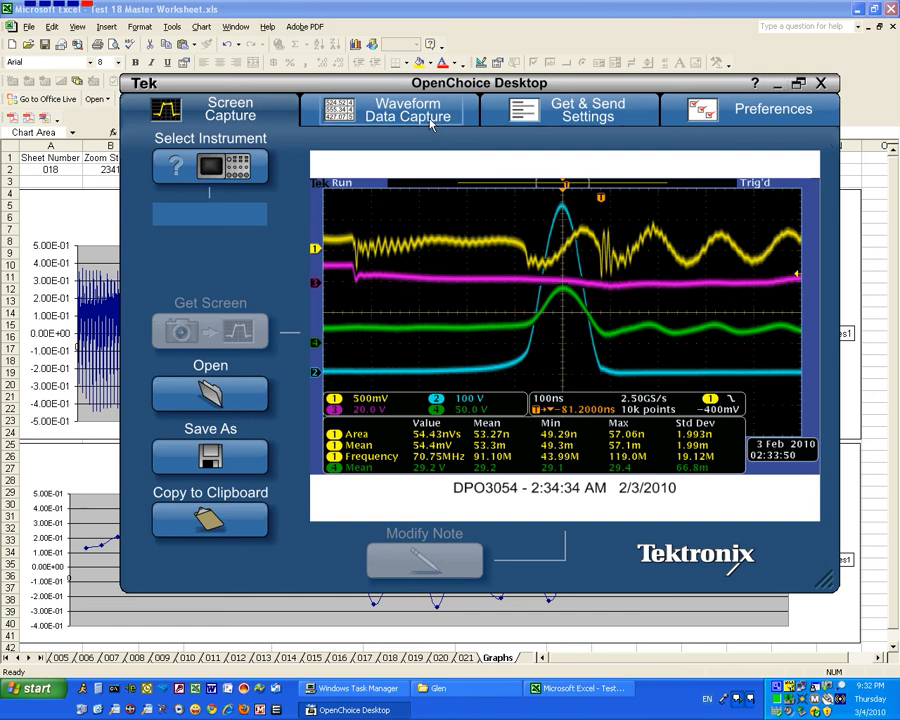
# Switch to the Waveform Data Capture view of the four-channel 10000-point record.
pyautogui.click(408, 110)
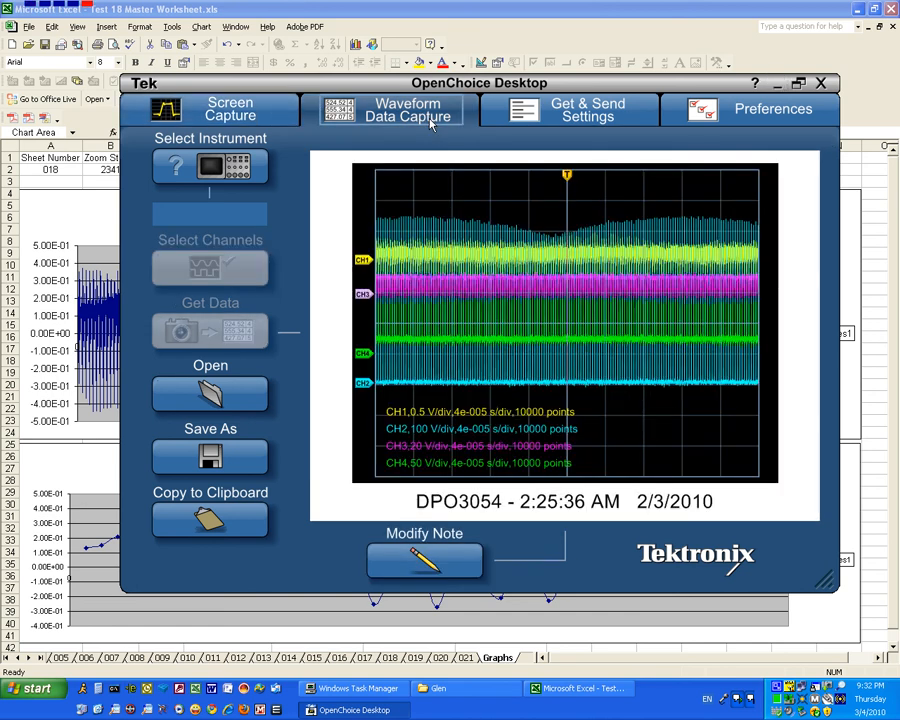
pyautogui.moveTo(672, 220)
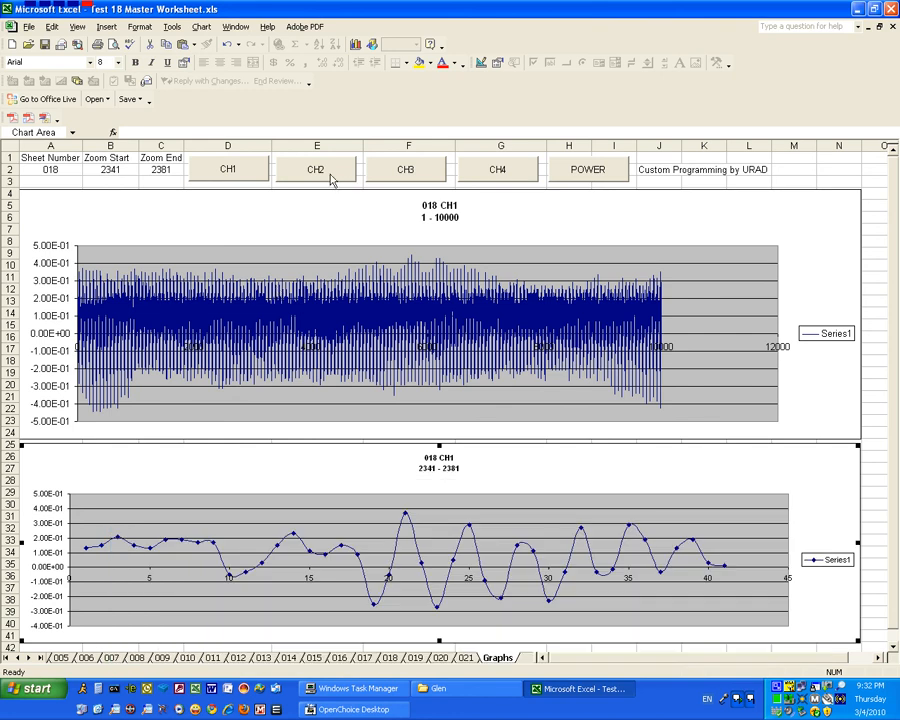
# Redraw the sheet 018 charts with channel 2 data, the zoom showing a single spike.
pyautogui.click(316, 168)
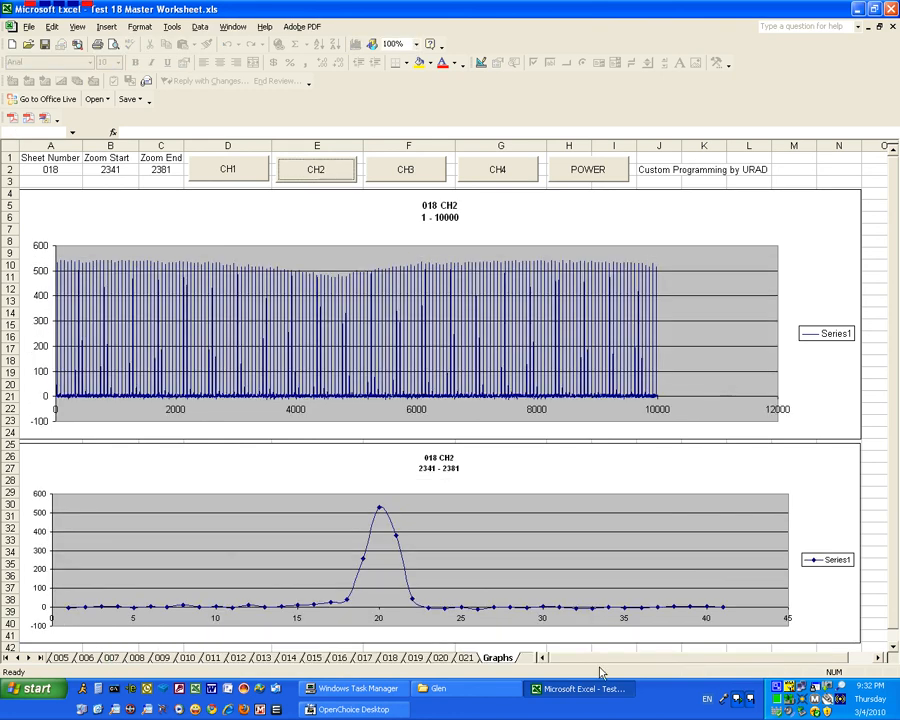
pyautogui.moveTo(340, 270)
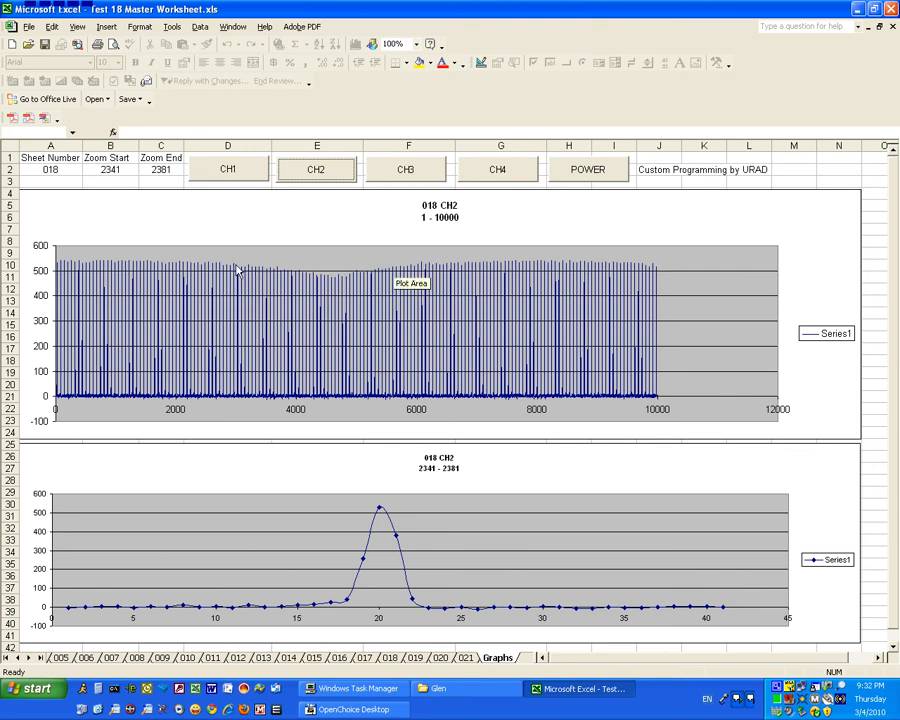
pyautogui.moveTo(360, 264)
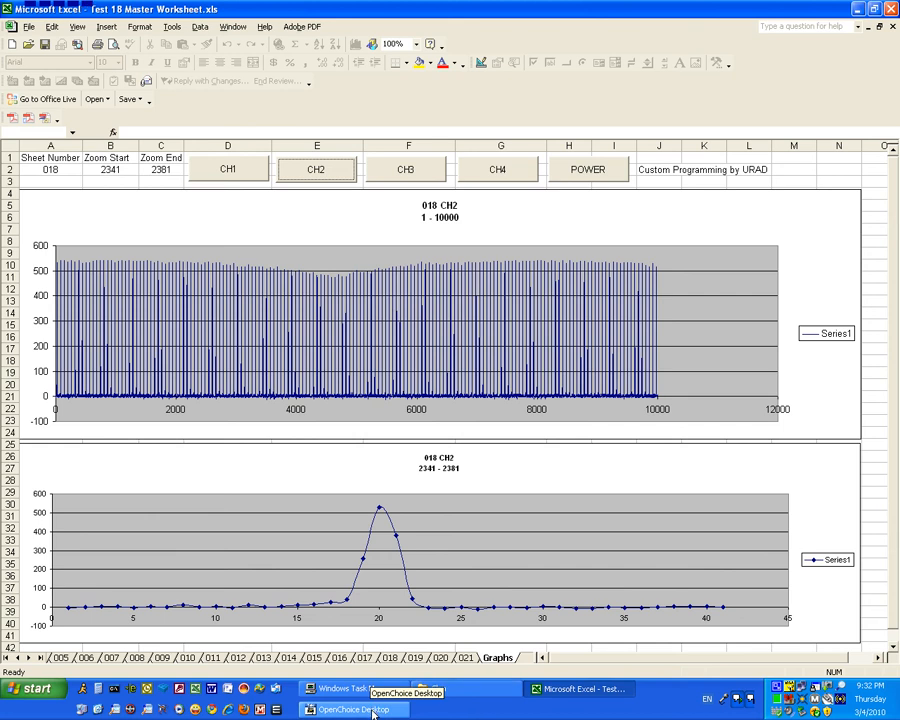
# Bring OpenChoice Desktop's four-channel waveform capture back in front of Excel.
pyautogui.click(352, 708)
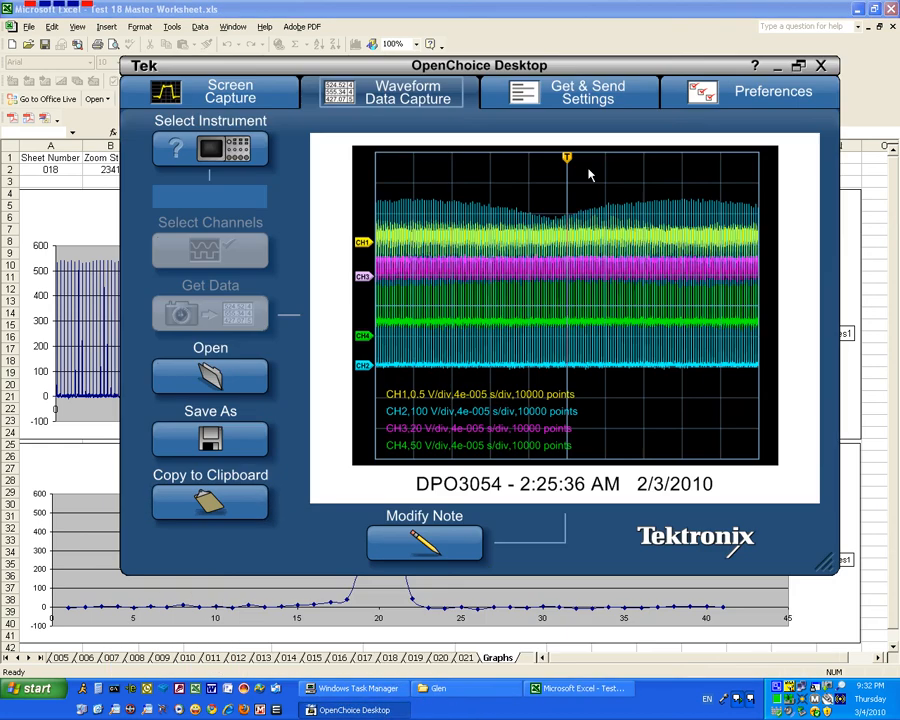
pyautogui.moveTo(532, 452)
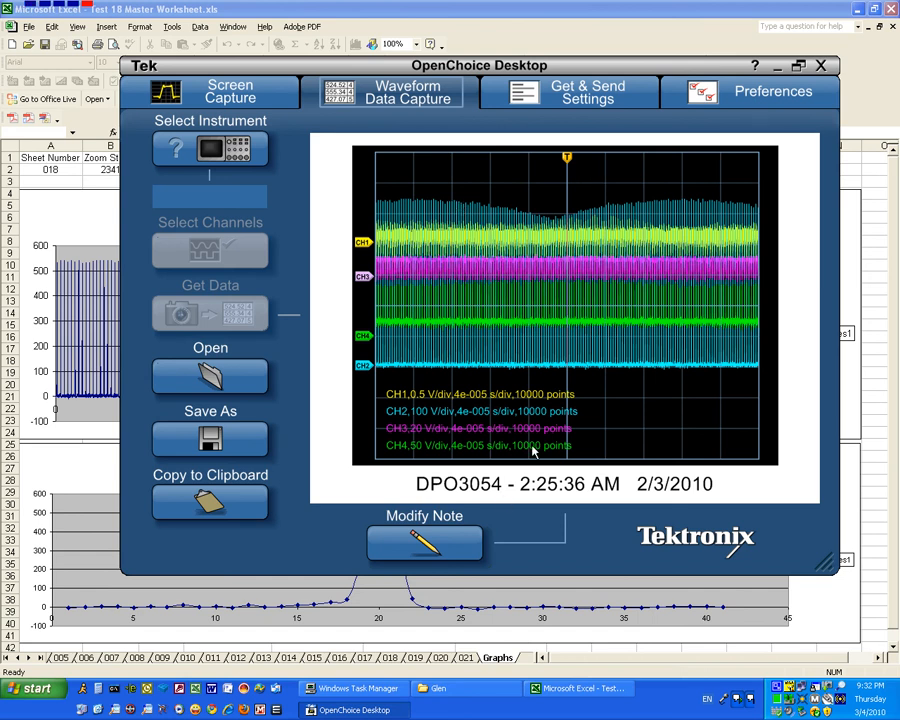
pyautogui.moveTo(540, 394)
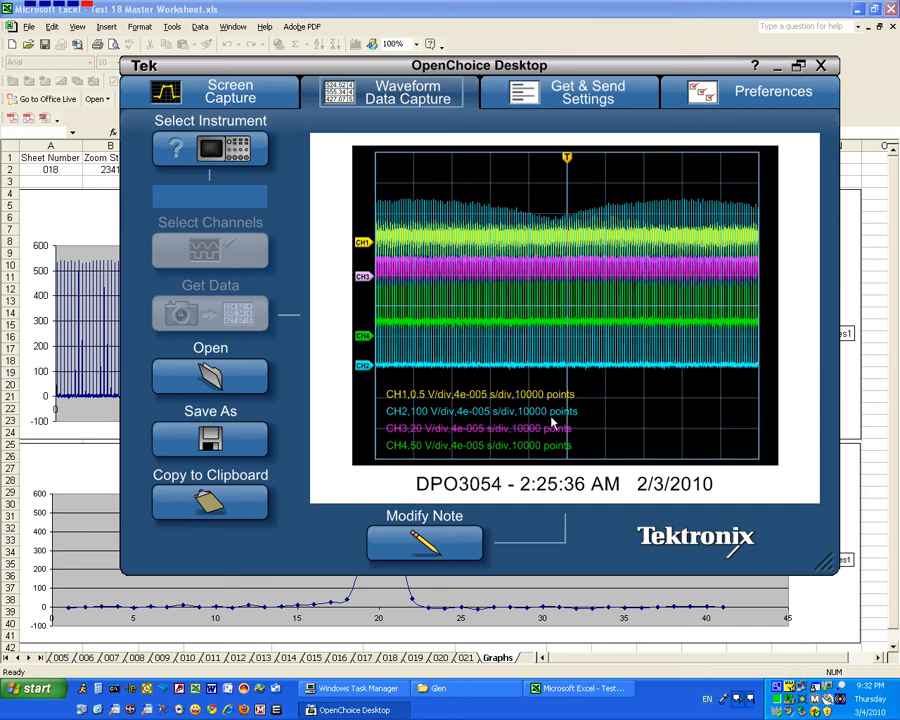
pyautogui.moveTo(584, 400)
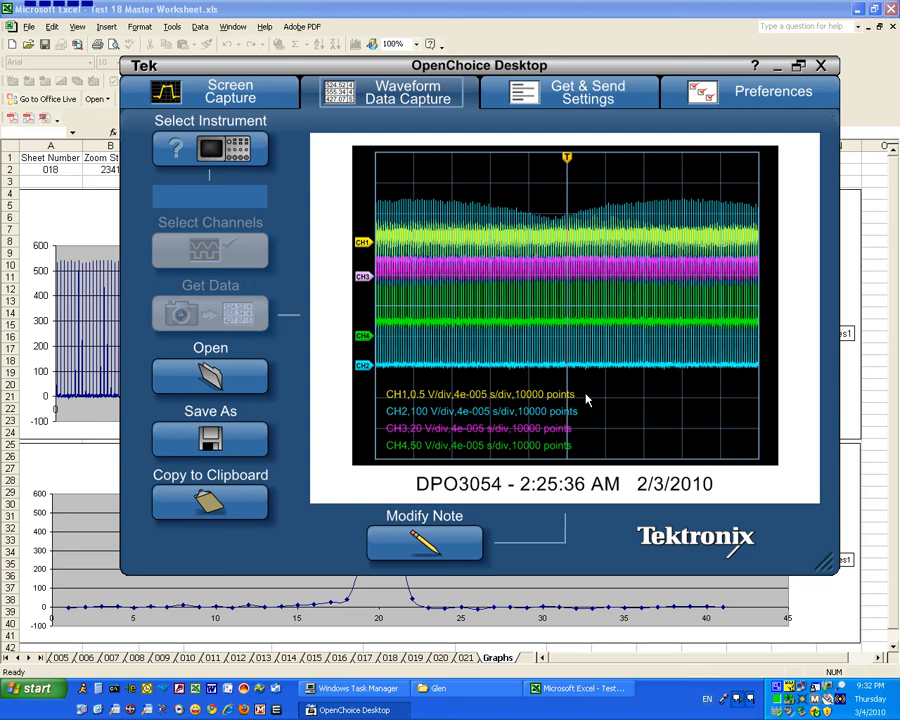
pyautogui.moveTo(562, 224)
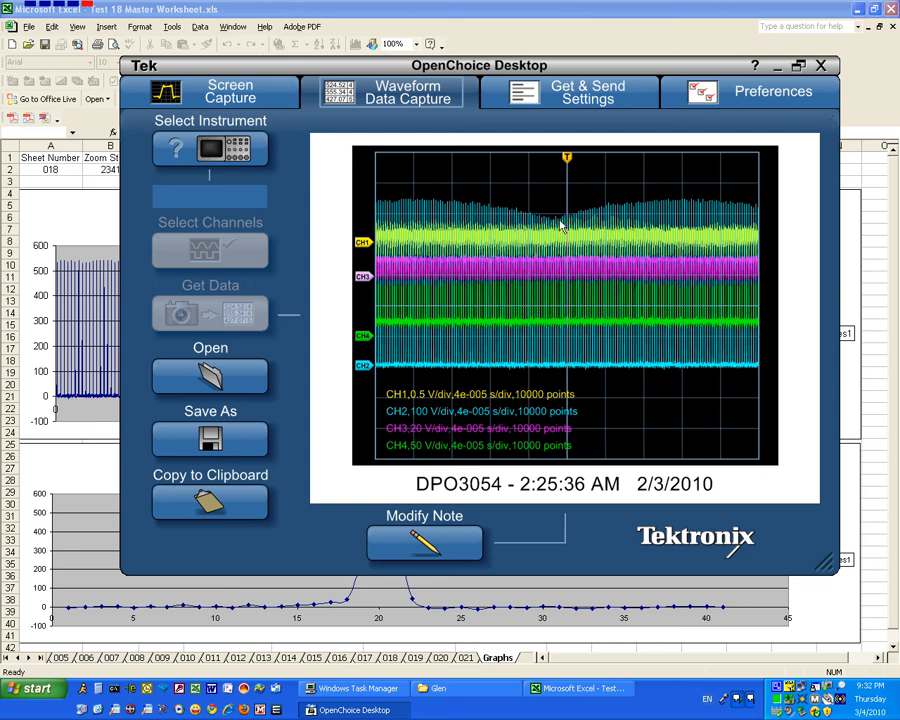
pyautogui.moveTo(564, 228)
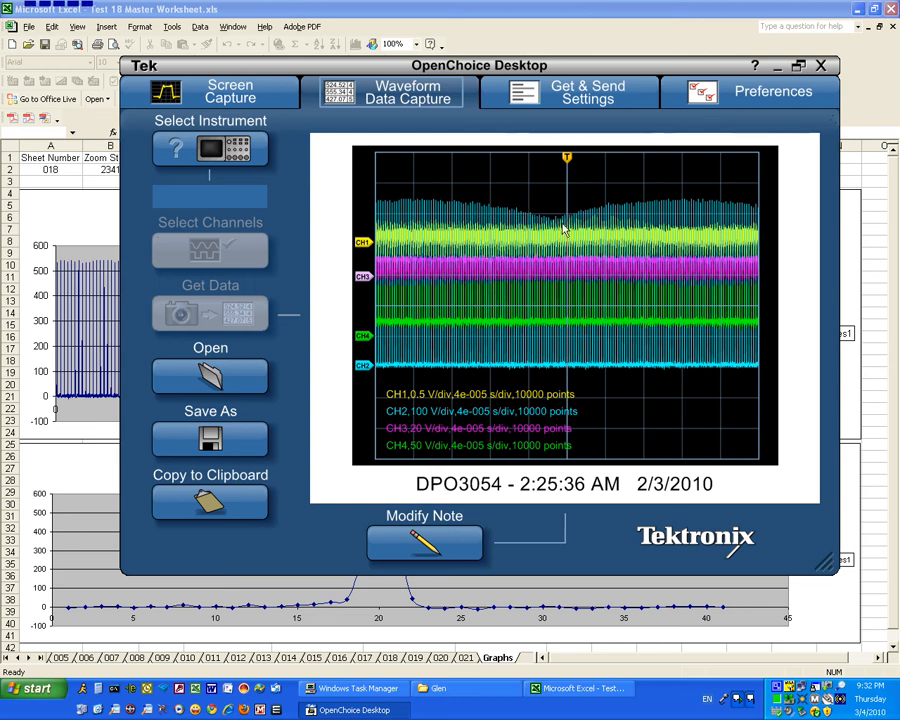
pyautogui.moveTo(538, 224)
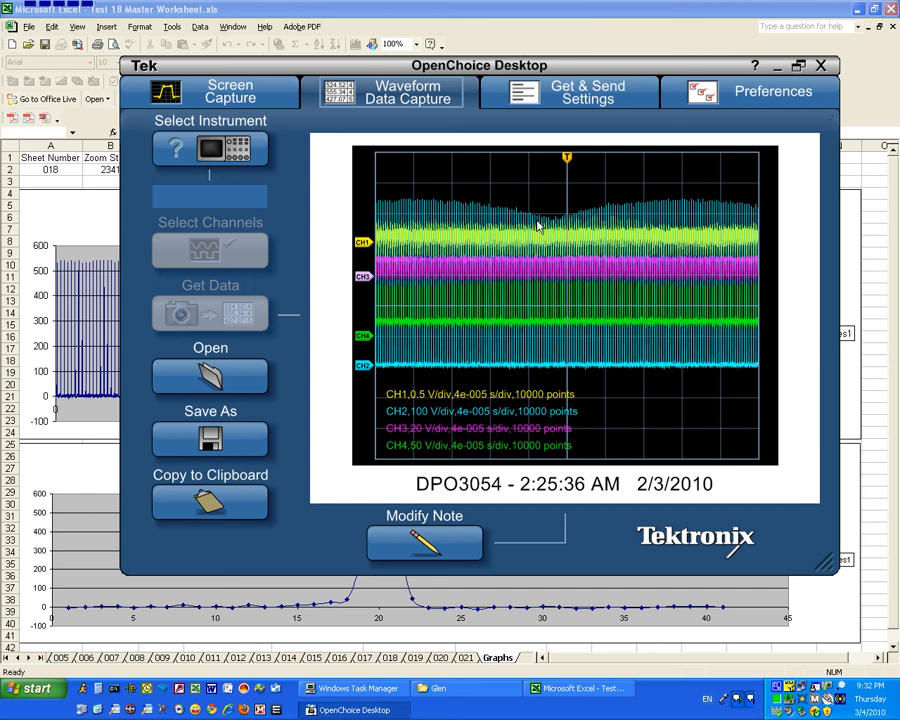
pyautogui.moveTo(528, 222)
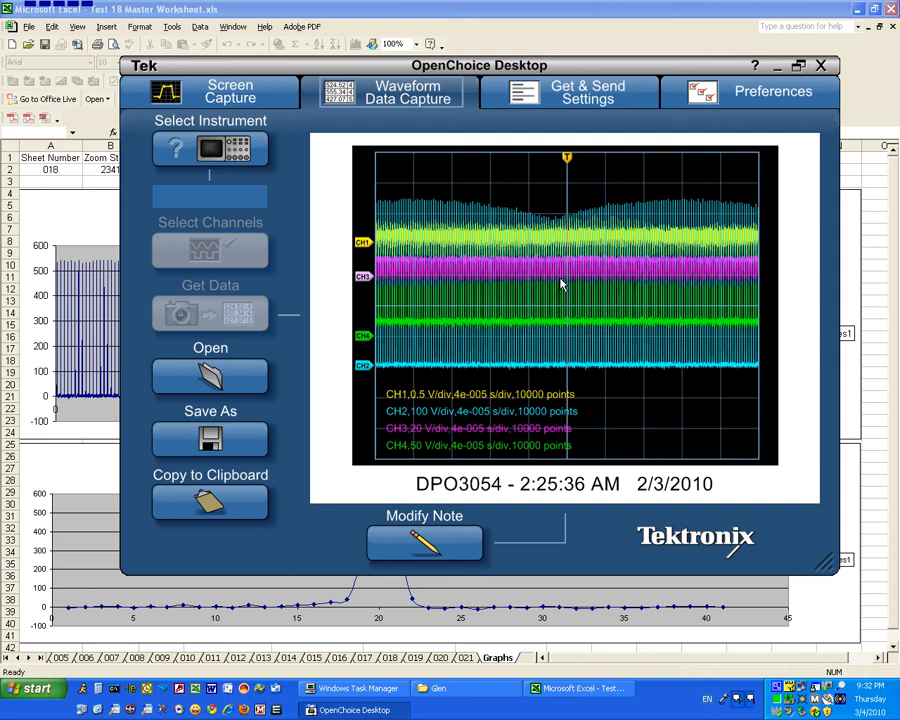
pyautogui.moveTo(568, 292)
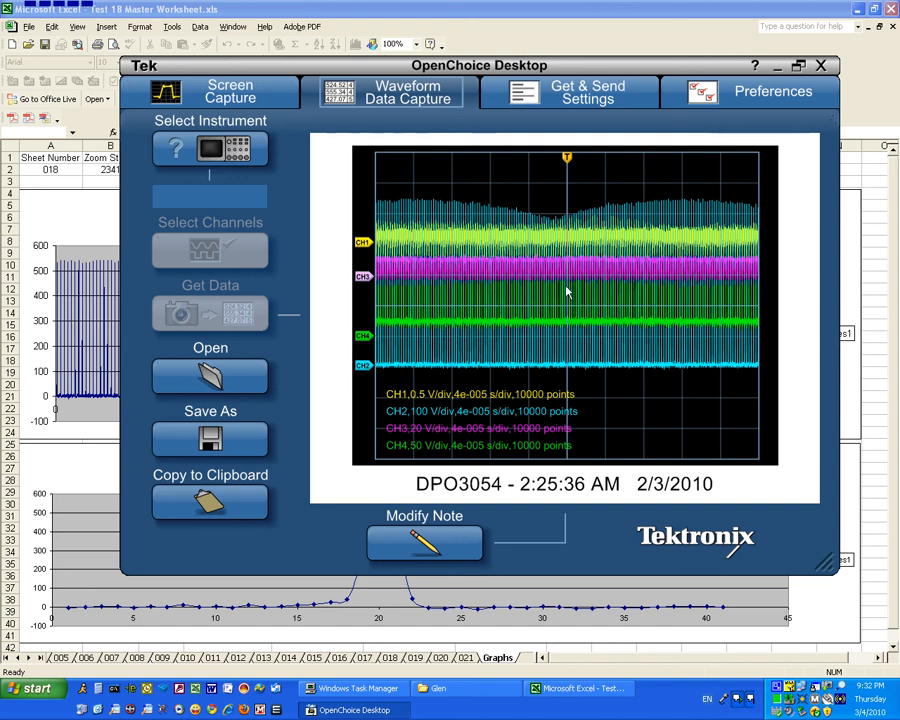
pyautogui.moveTo(556, 298)
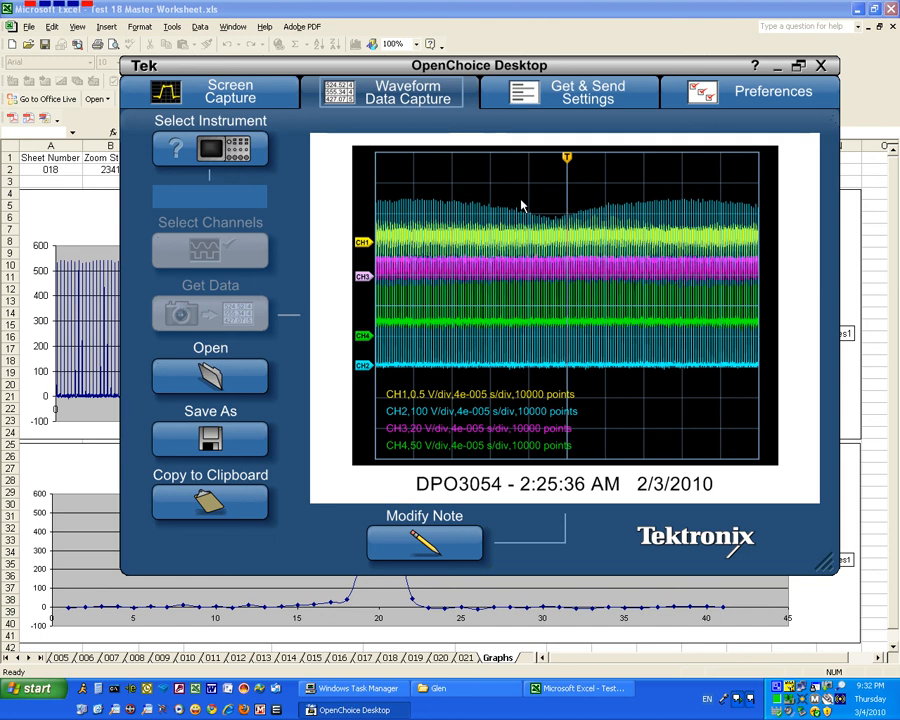
pyautogui.moveTo(484, 214)
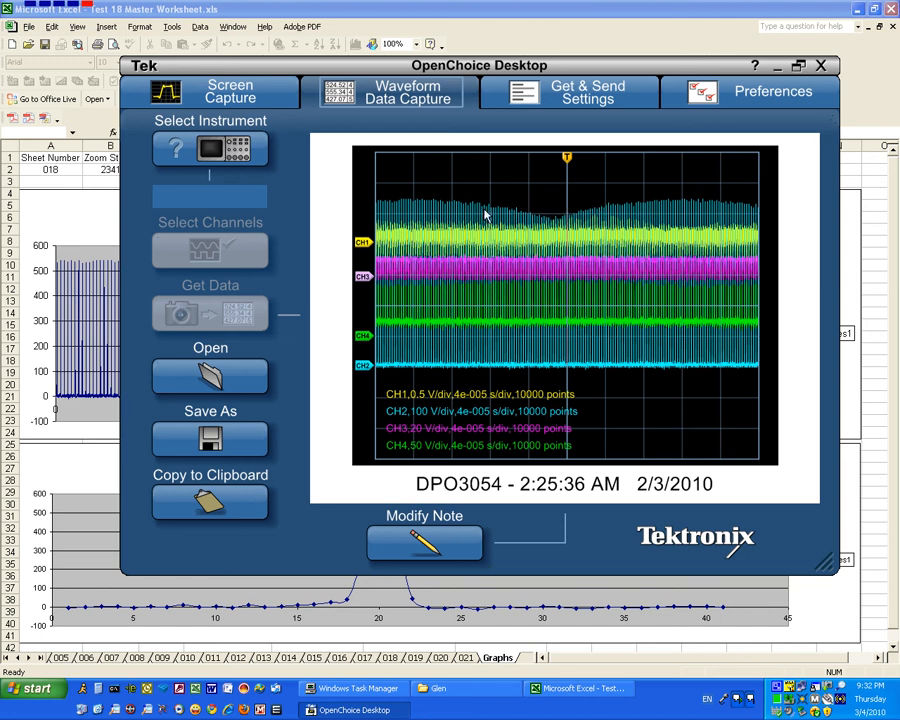
pyautogui.moveTo(532, 344)
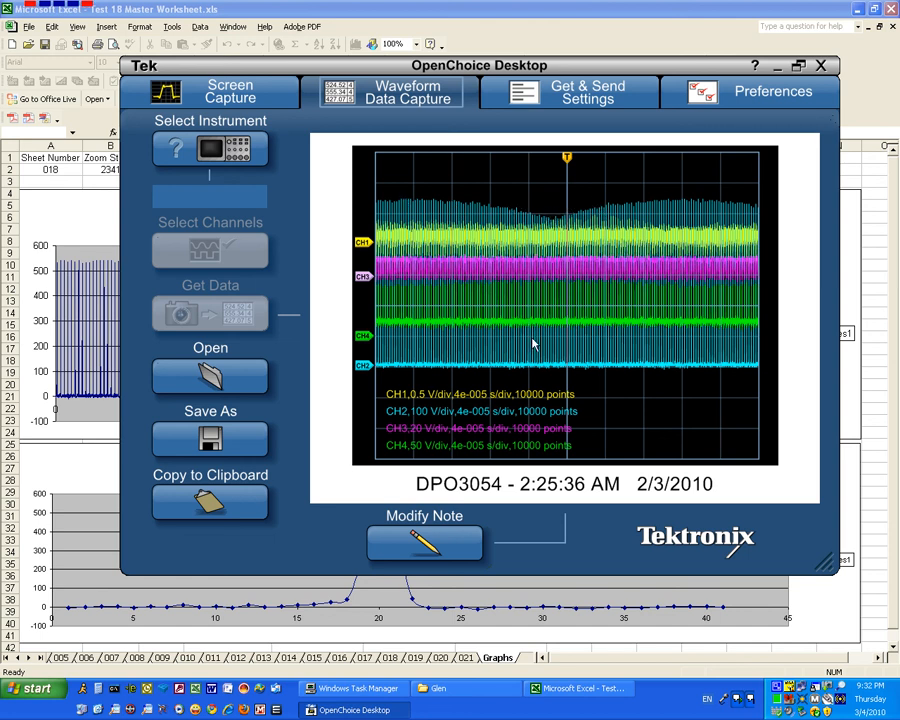
pyautogui.moveTo(540, 384)
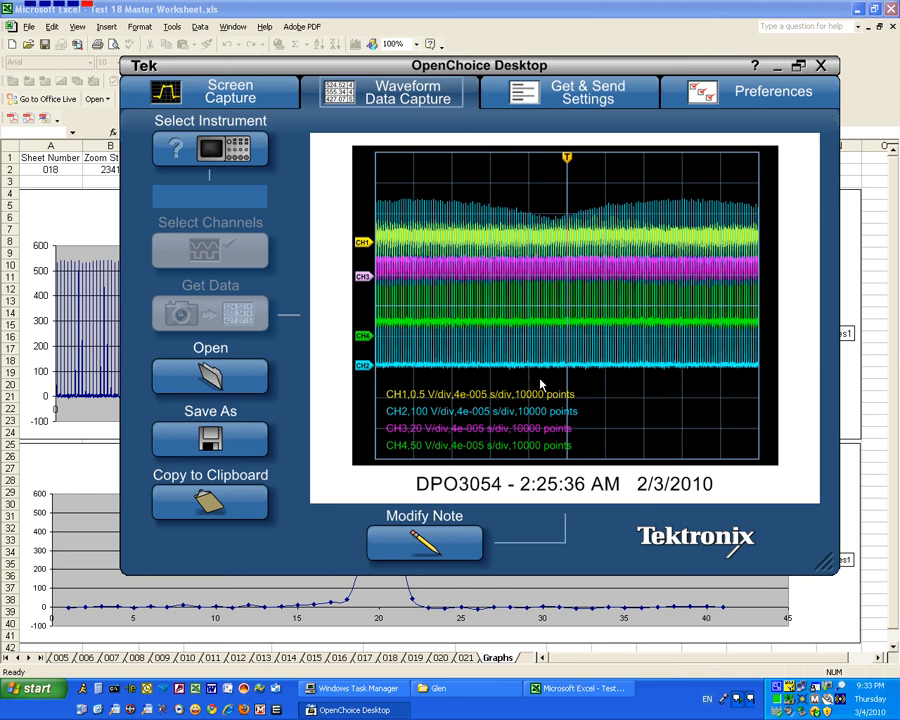